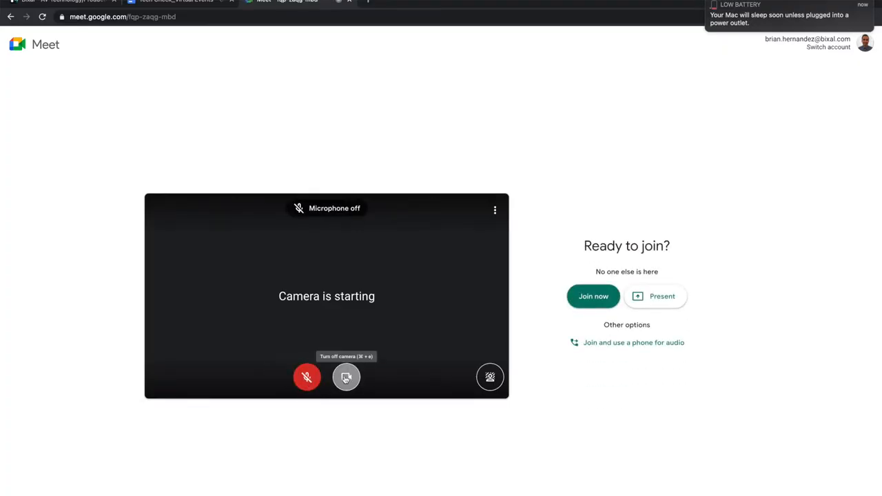
- Turn the camera off on the pre-join screen and show the More options menu
left_click(346, 378)
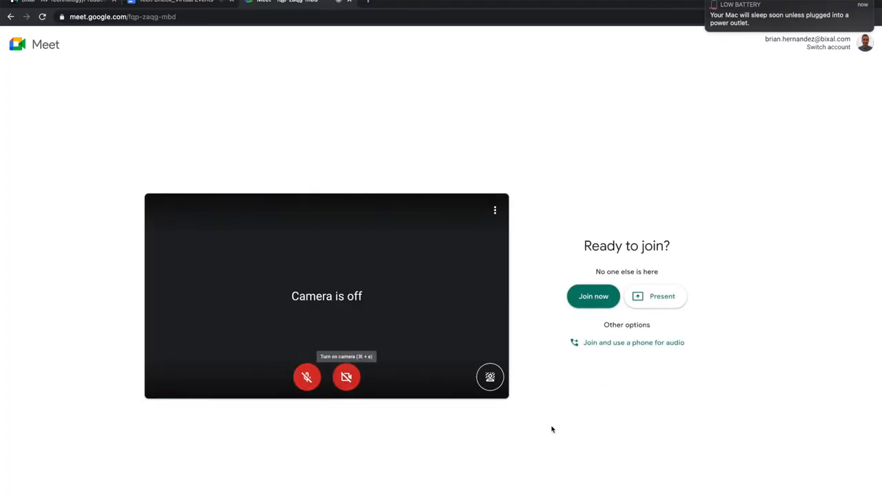
mouse_move(532, 372)
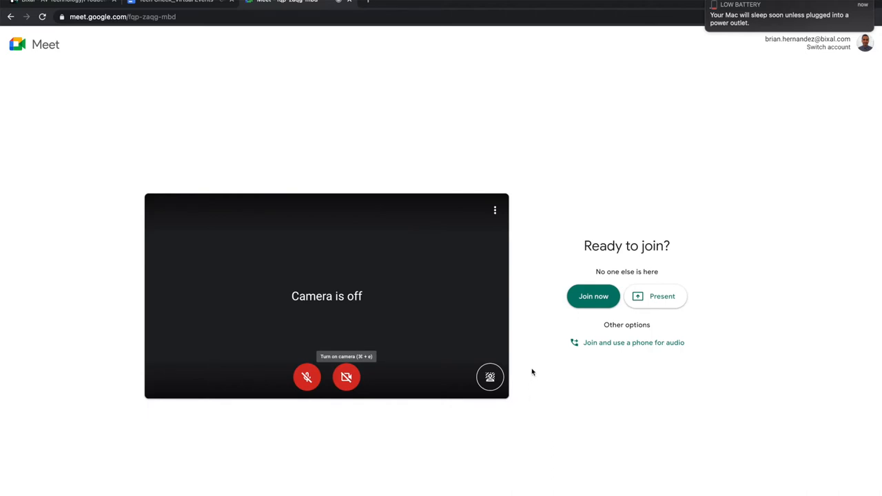
mouse_move(517, 240)
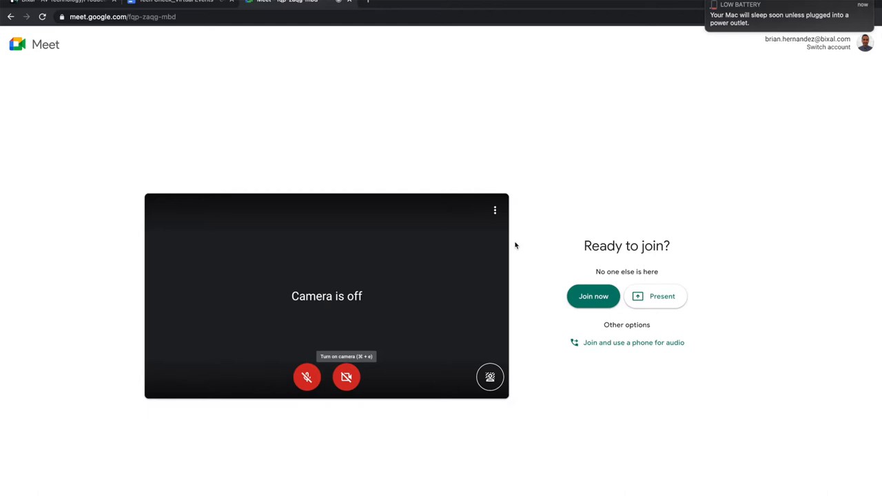
mouse_move(708, 3)
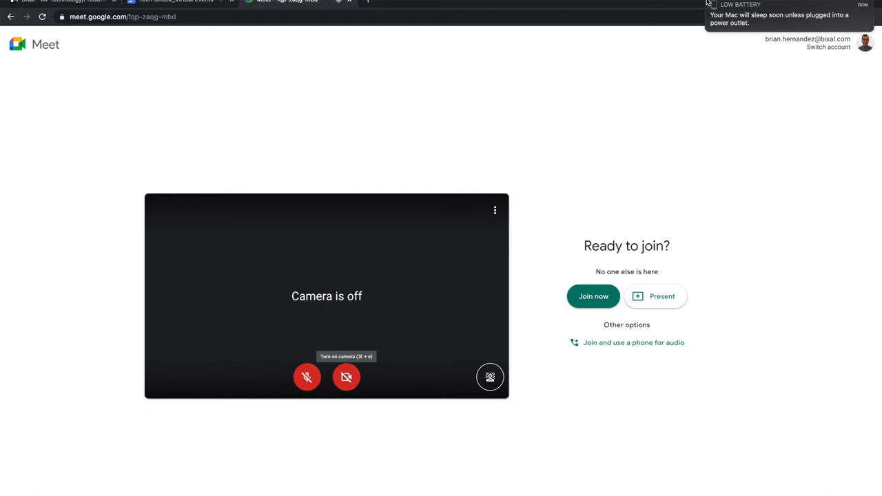
mouse_move(495, 210)
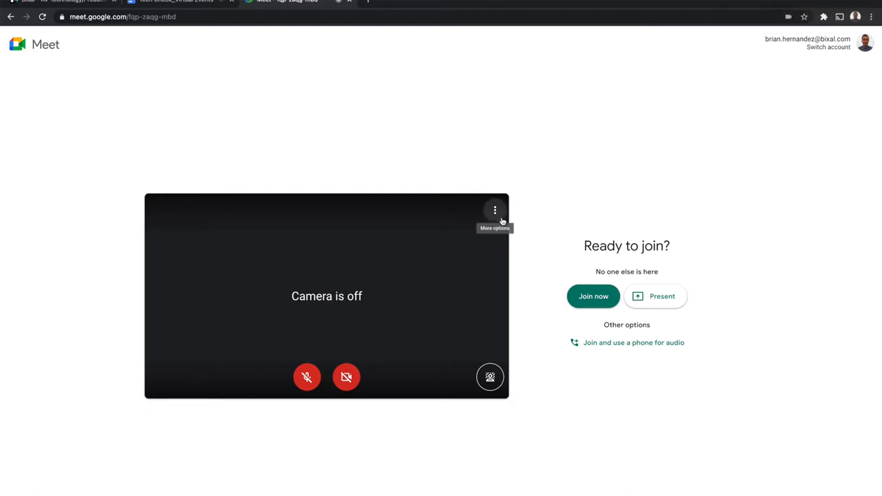
left_click(495, 210)
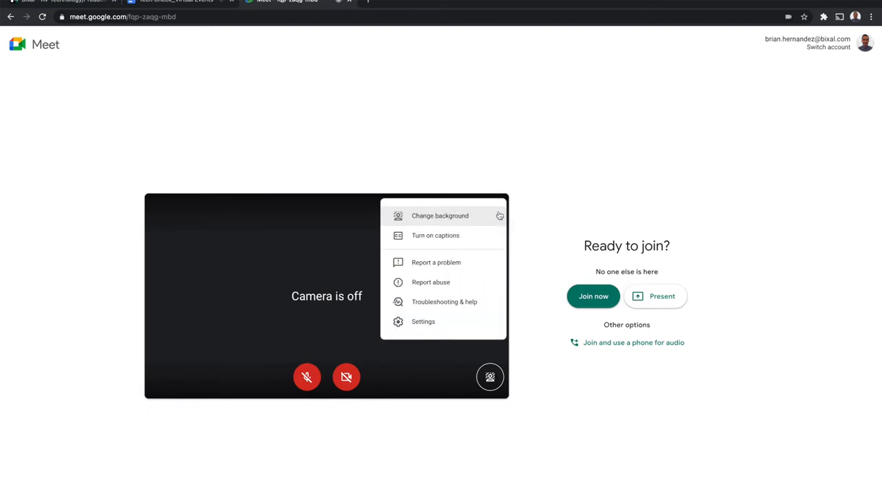
mouse_move(444, 322)
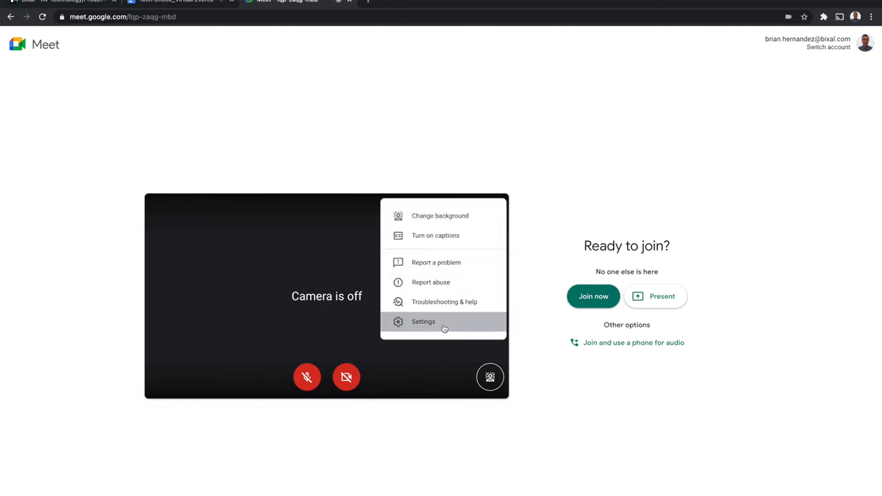
- In Settings > Audio, choose MacBook Pro Microphone (Built-in) as the input device
left_click(423, 323)
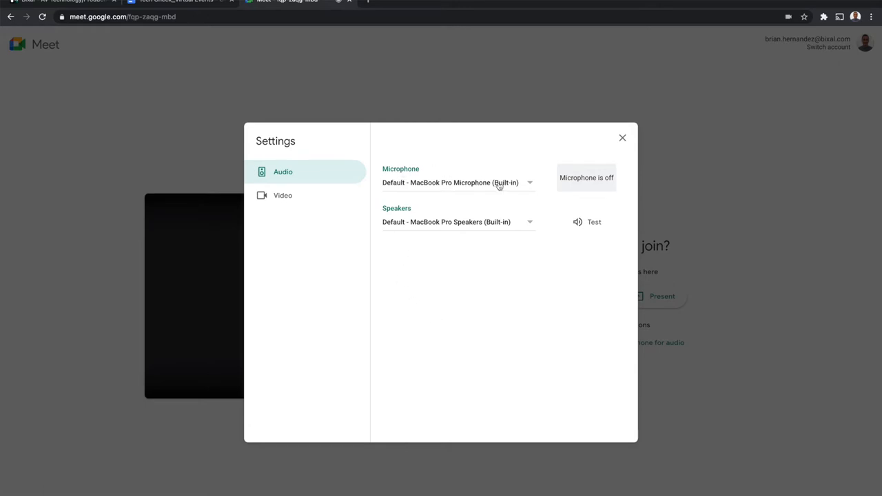
mouse_move(532, 186)
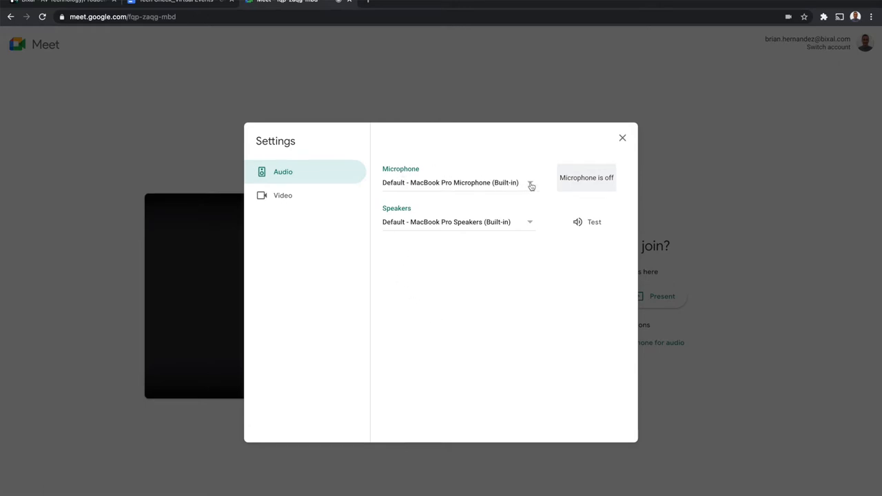
mouse_move(530, 186)
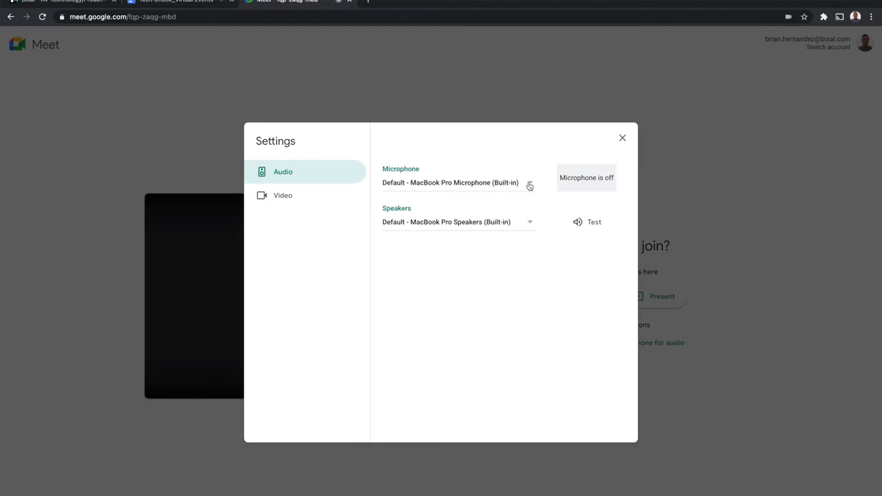
left_click(455, 182)
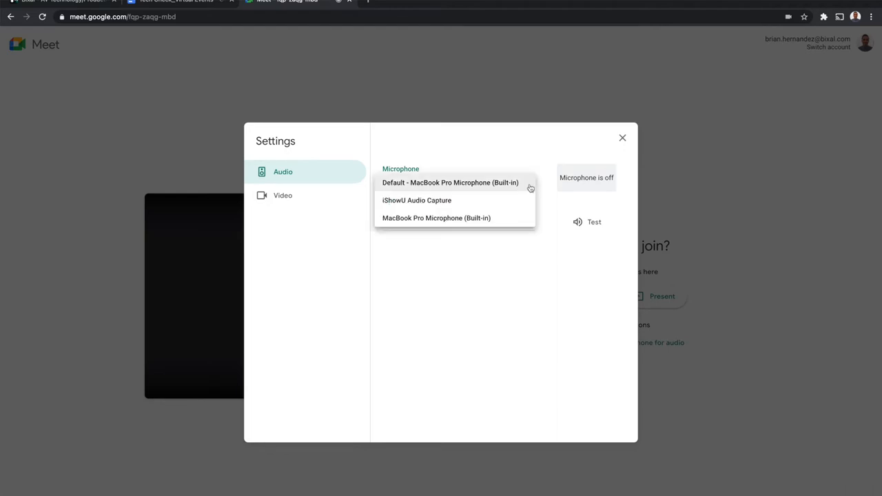
mouse_move(496, 188)
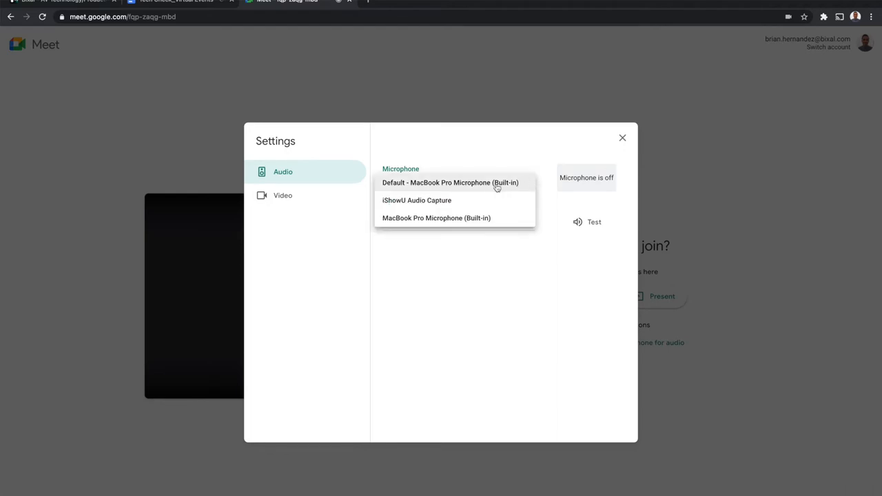
mouse_move(502, 185)
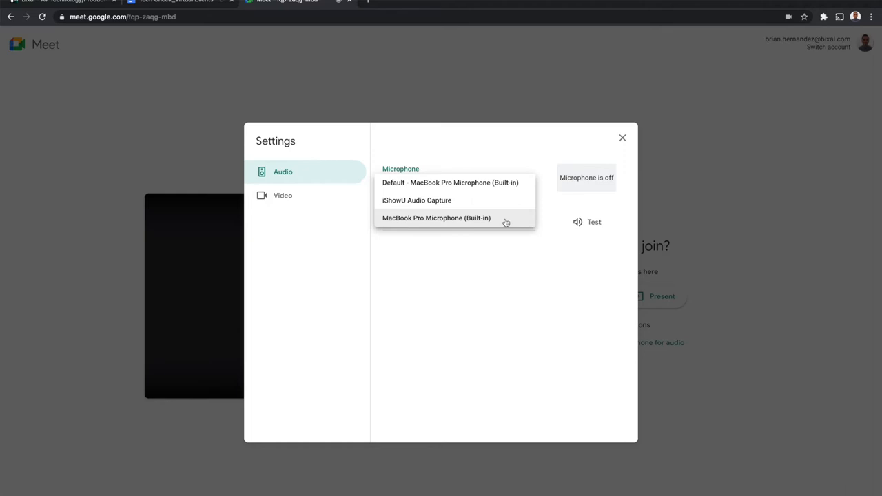
left_click(449, 182)
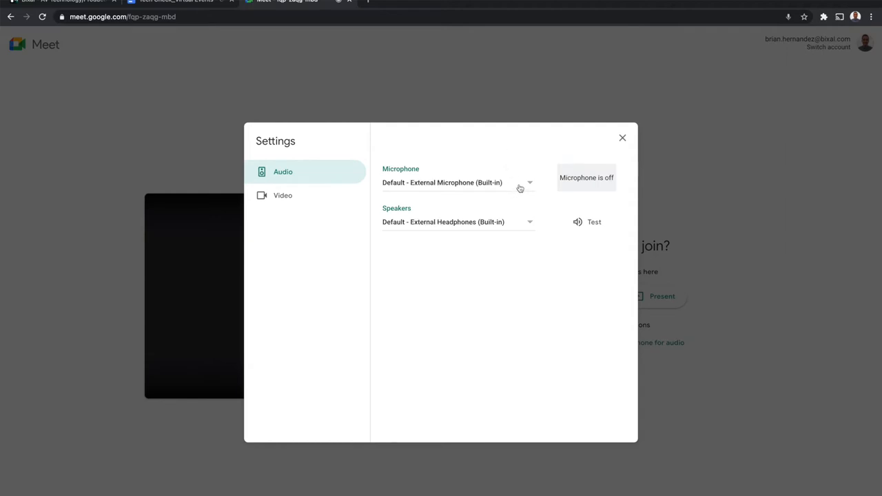
- Set Microphone to External Microphone and Speakers to External Headphones
left_click(458, 182)
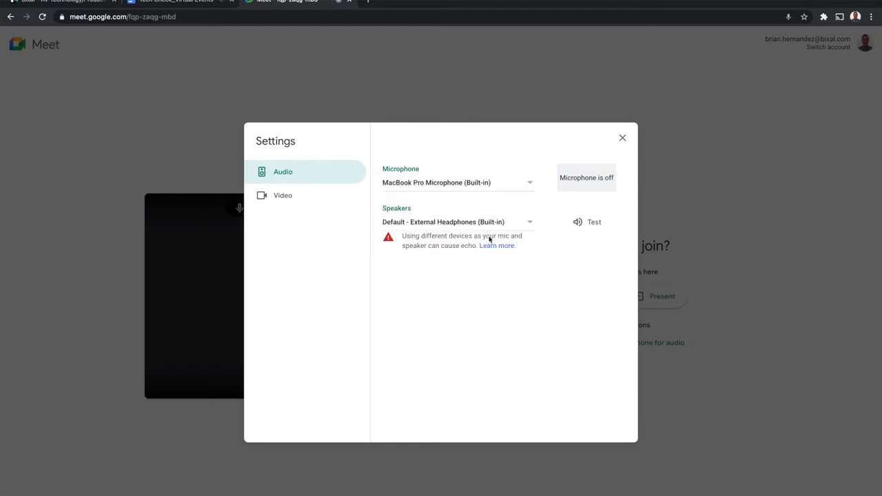
left_click(457, 182)
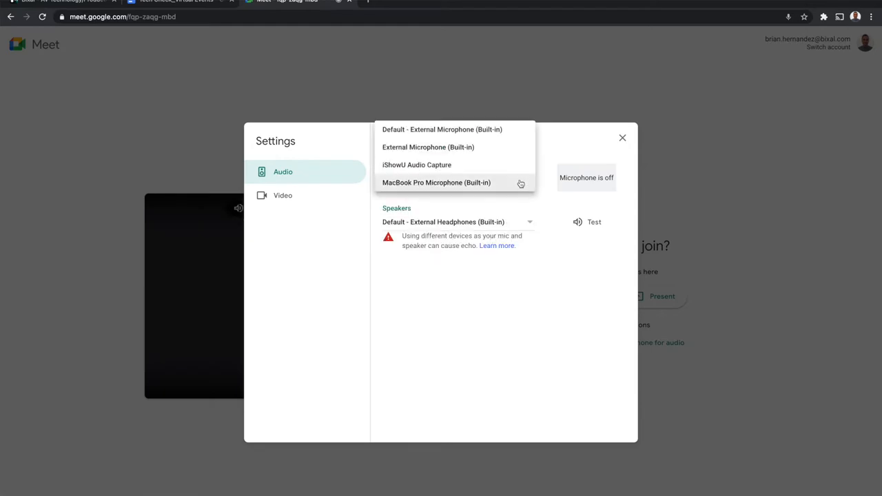
left_click(428, 146)
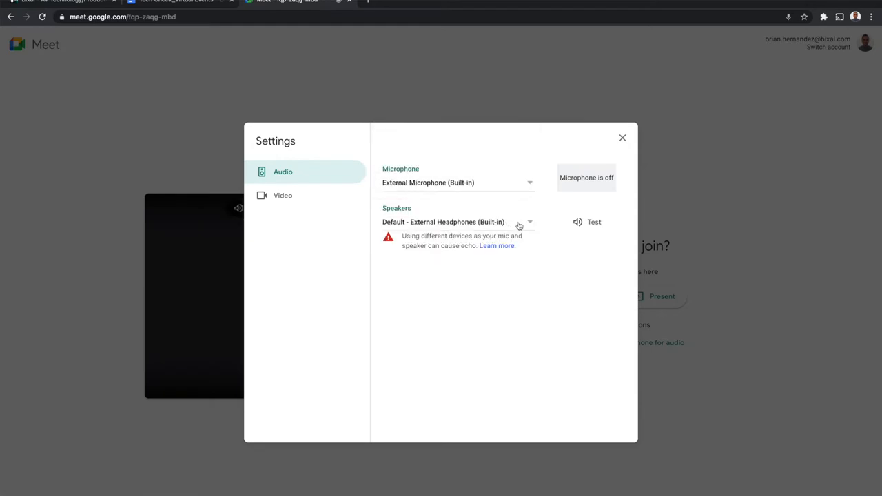
left_click(526, 222)
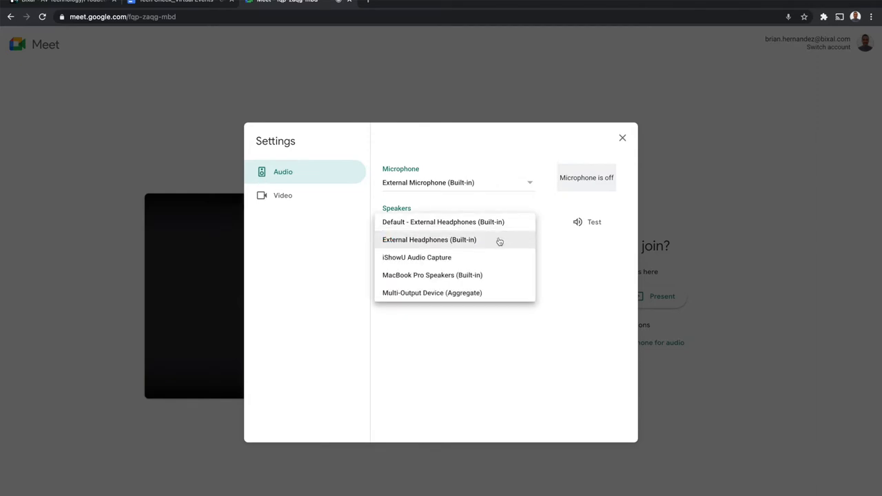
mouse_move(463, 241)
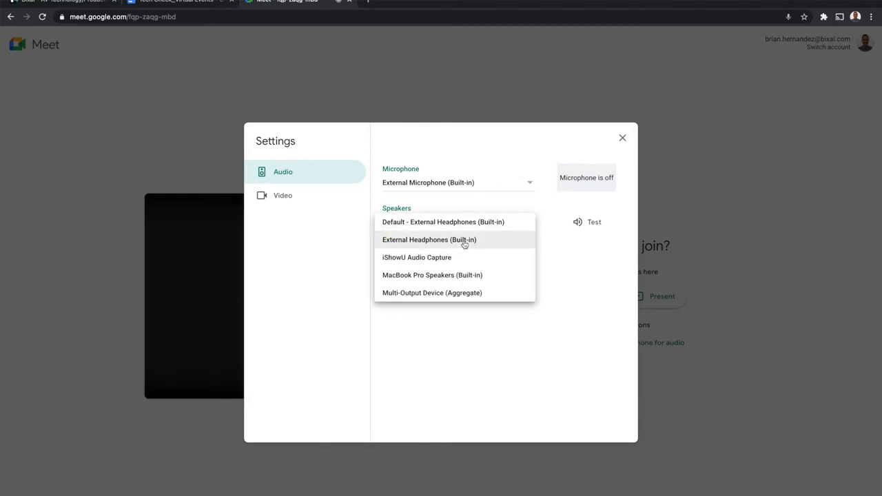
left_click(429, 240)
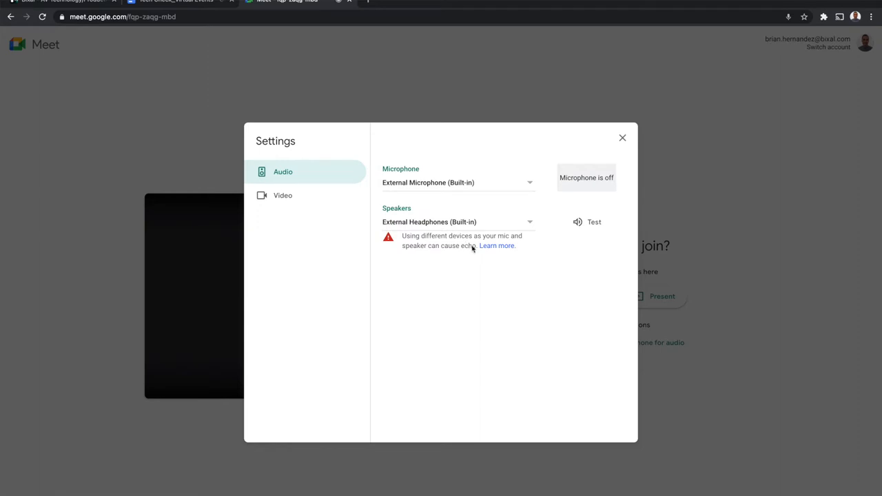
mouse_move(489, 226)
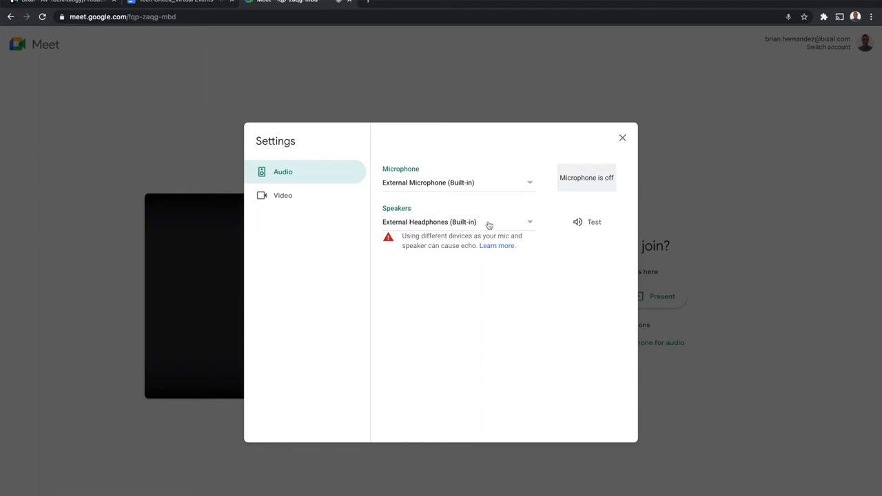
mouse_move(552, 187)
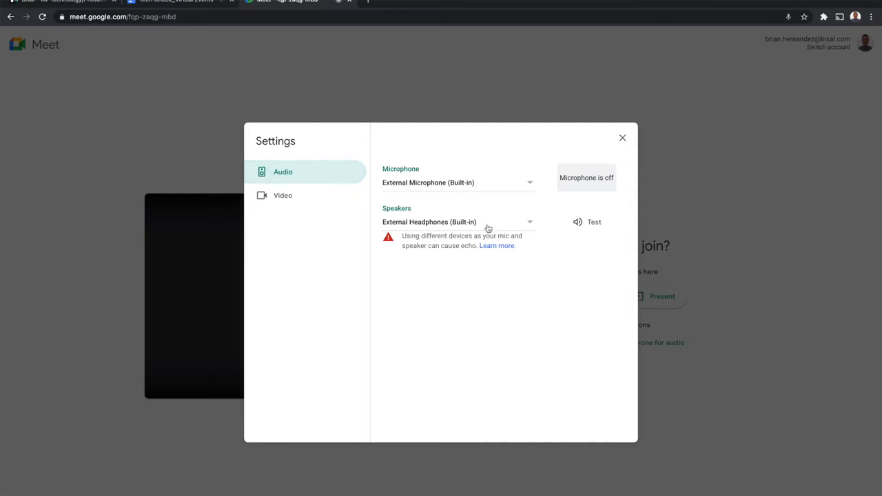
mouse_move(410, 223)
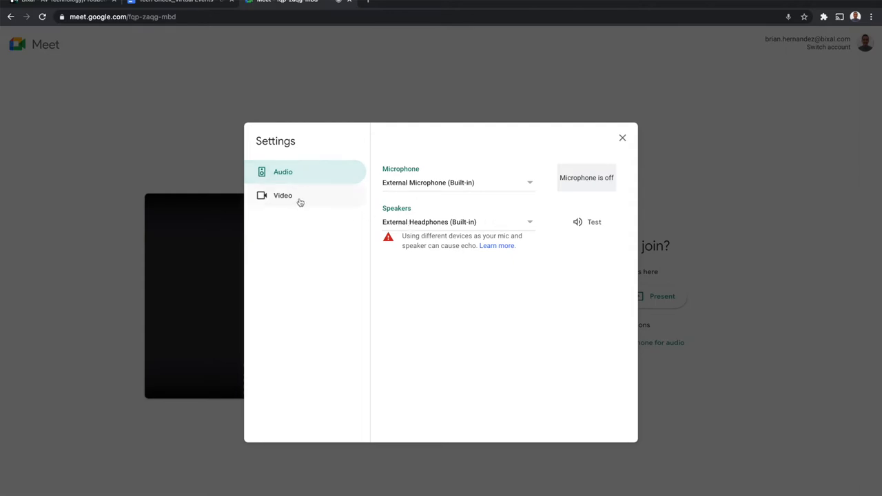
- In Video settings keep send and receive resolution at High definition (720p), then close Settings
left_click(282, 196)
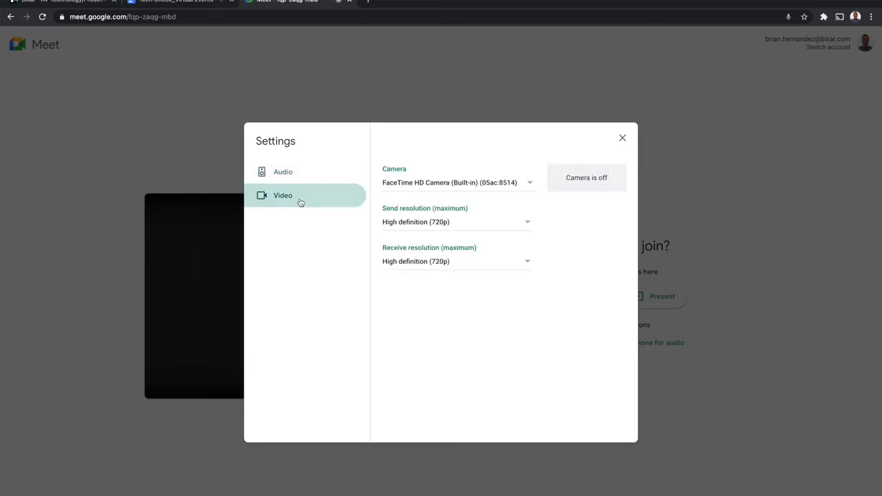
mouse_move(306, 201)
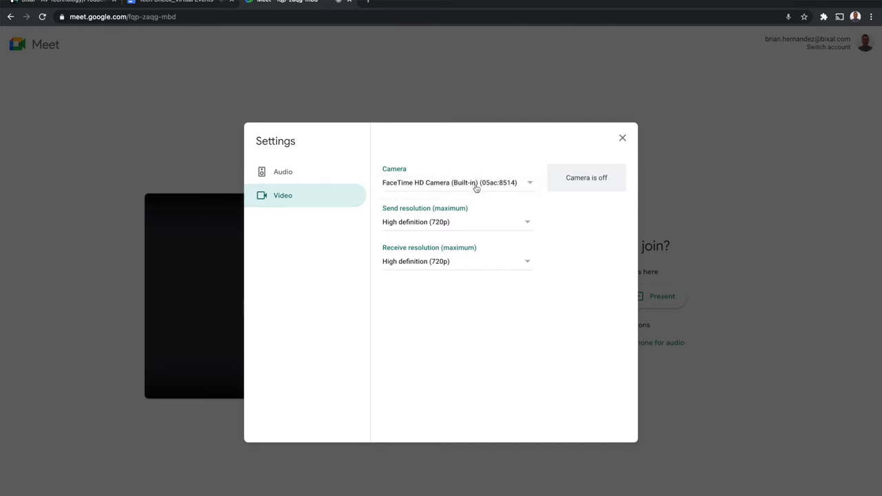
mouse_move(530, 226)
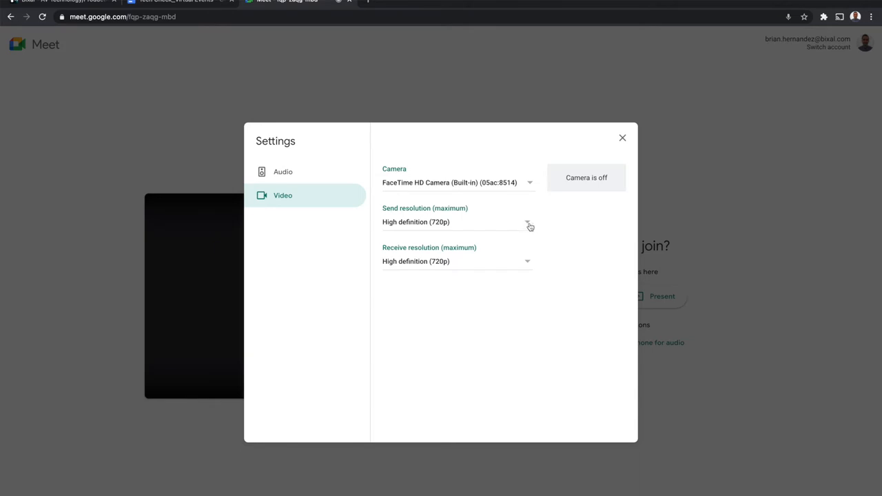
mouse_move(530, 223)
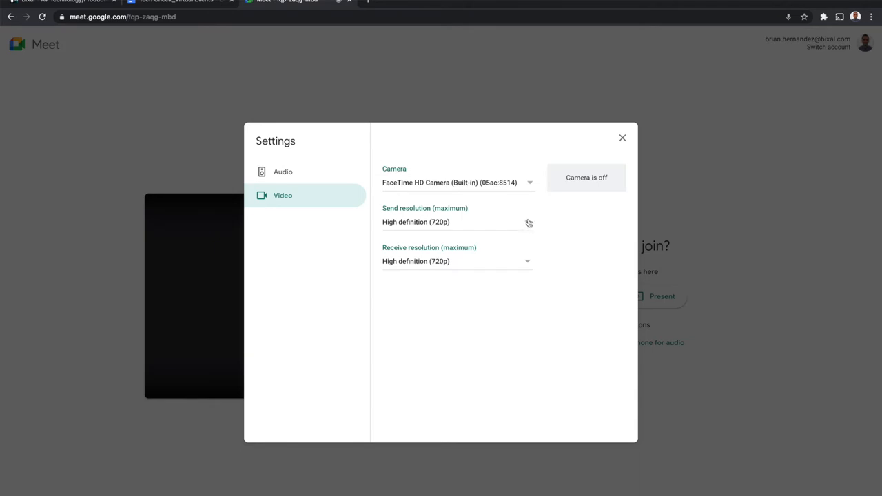
left_click(458, 222)
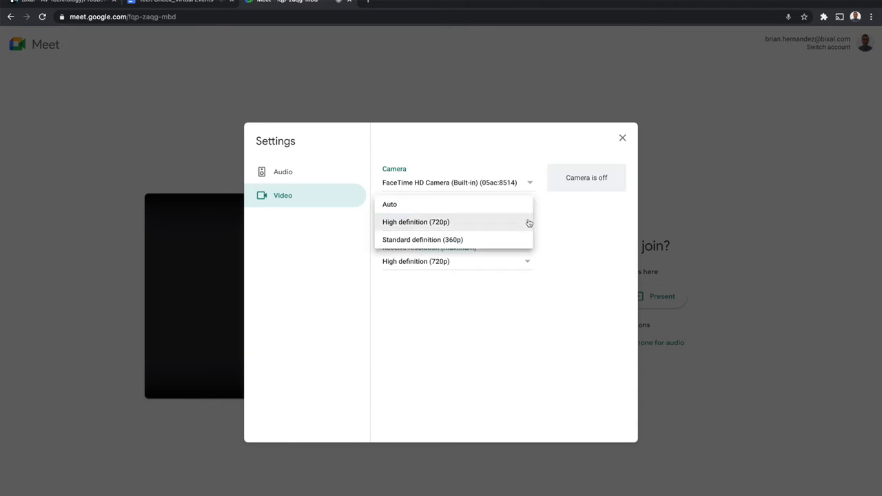
mouse_move(448, 222)
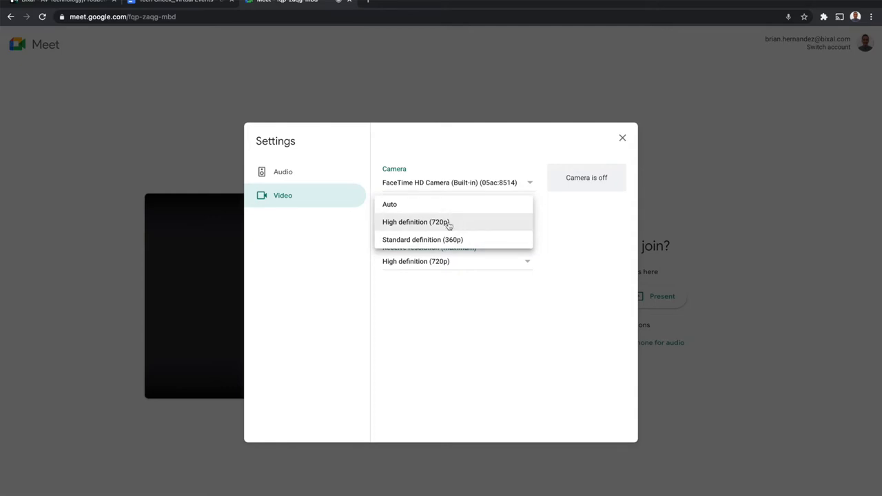
left_click(415, 221)
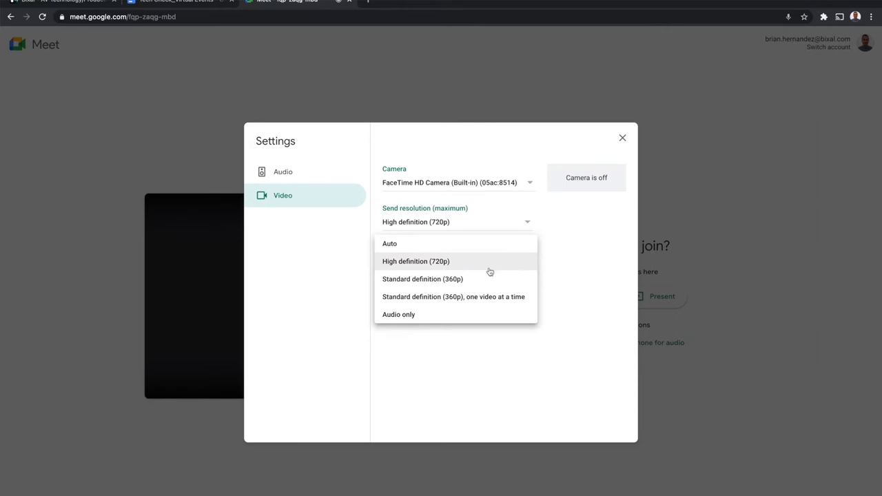
mouse_move(474, 269)
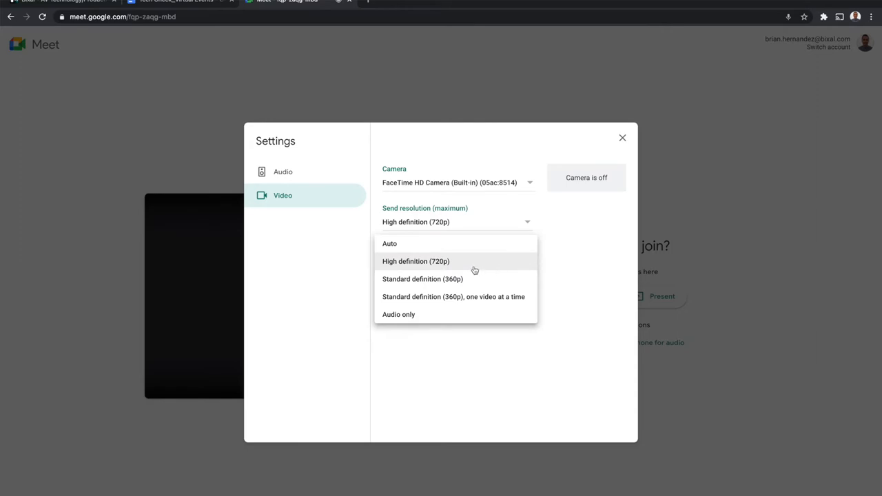
left_click(416, 262)
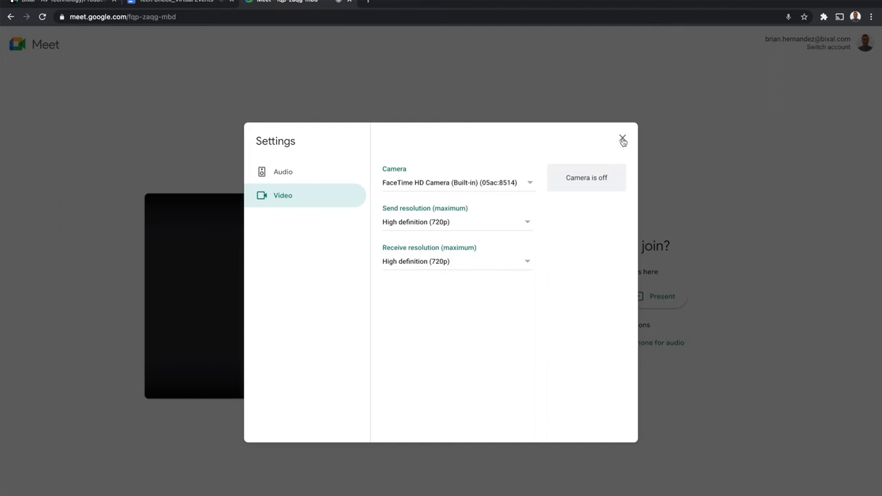
left_click(623, 141)
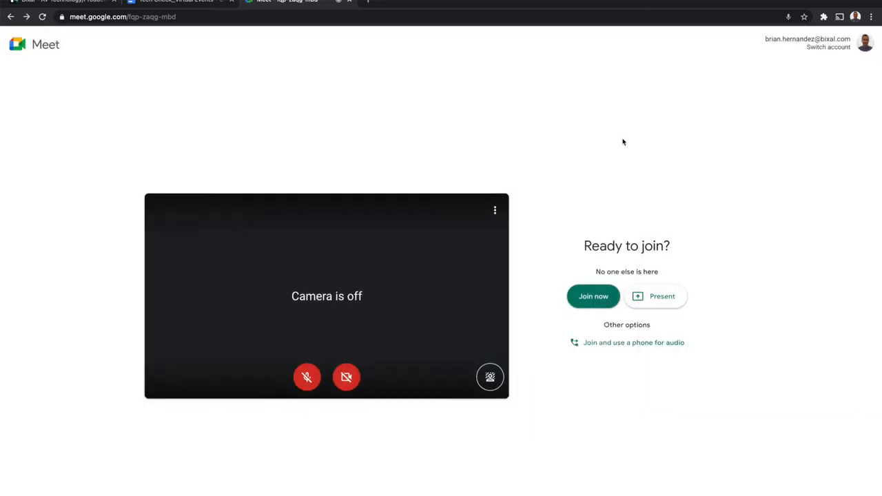
mouse_move(557, 267)
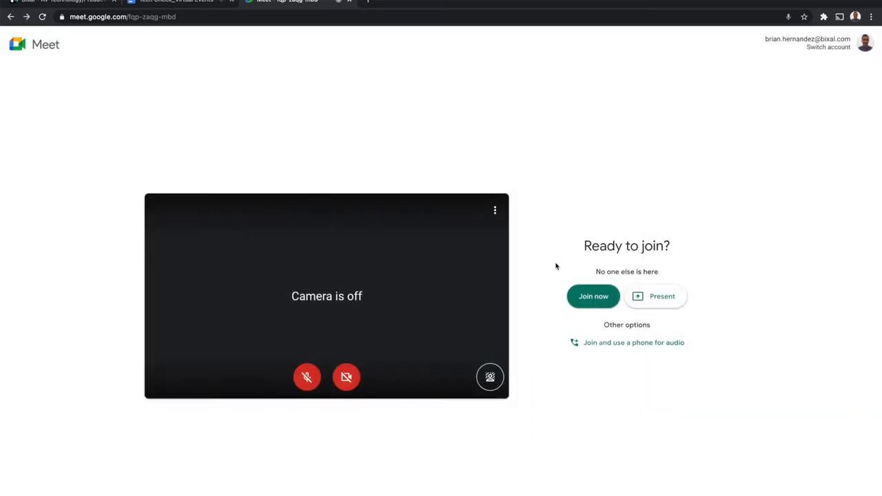
mouse_move(393, 391)
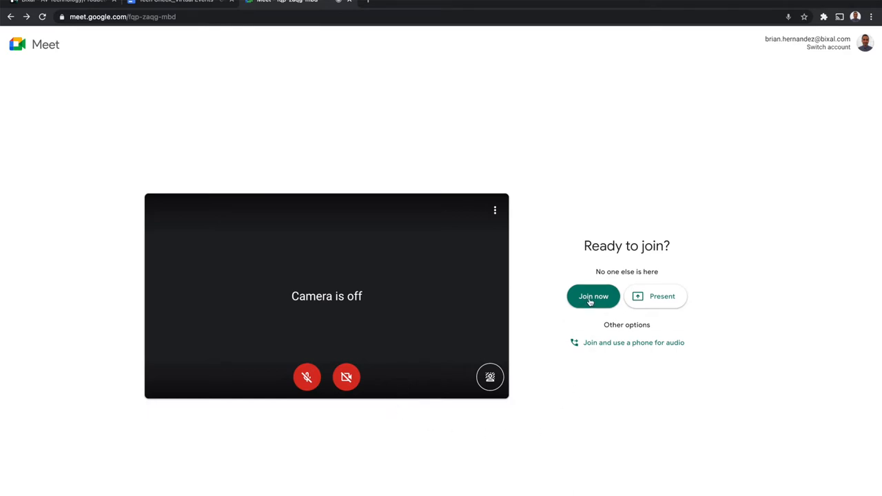
- Join the meeting now with microphone and camera off
left_click(592, 295)
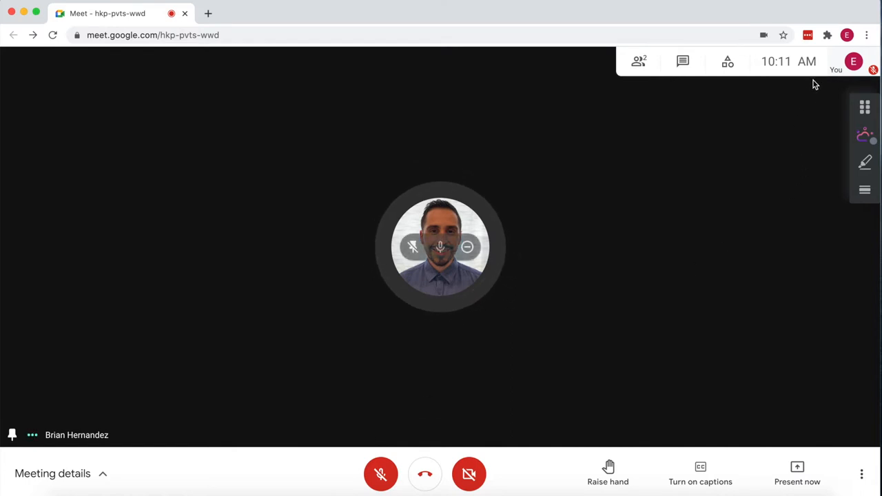
mouse_move(725, 91)
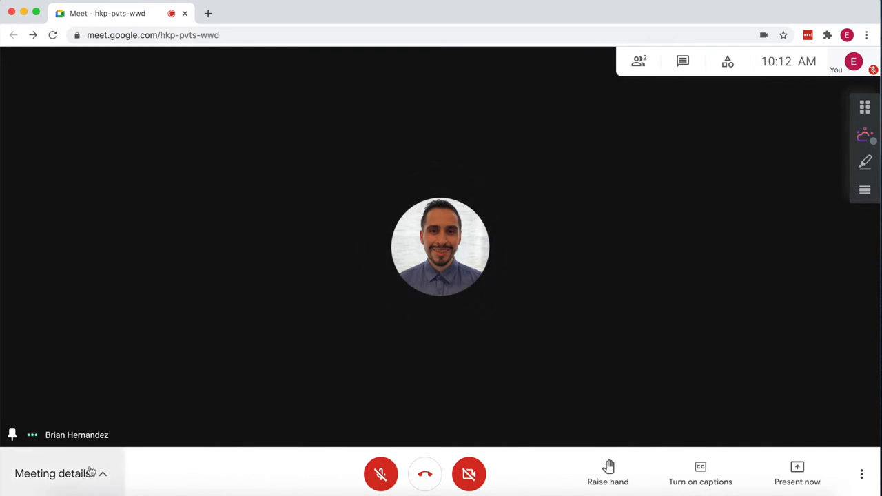
- Show the meeting's joining info, then its empty Attachments (0) list
left_click(52, 475)
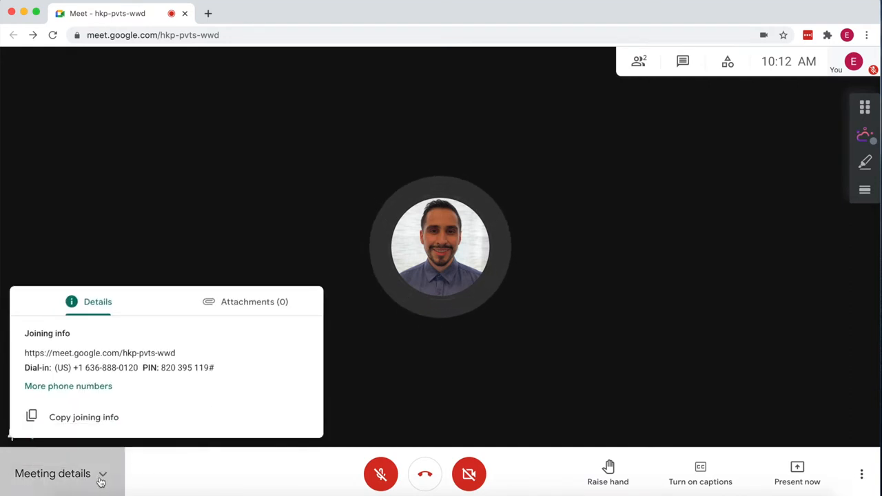
mouse_move(251, 353)
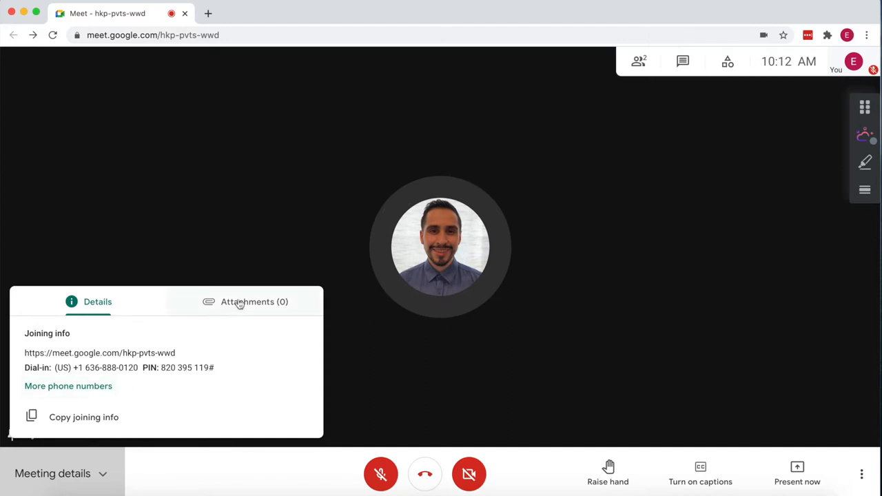
left_click(253, 300)
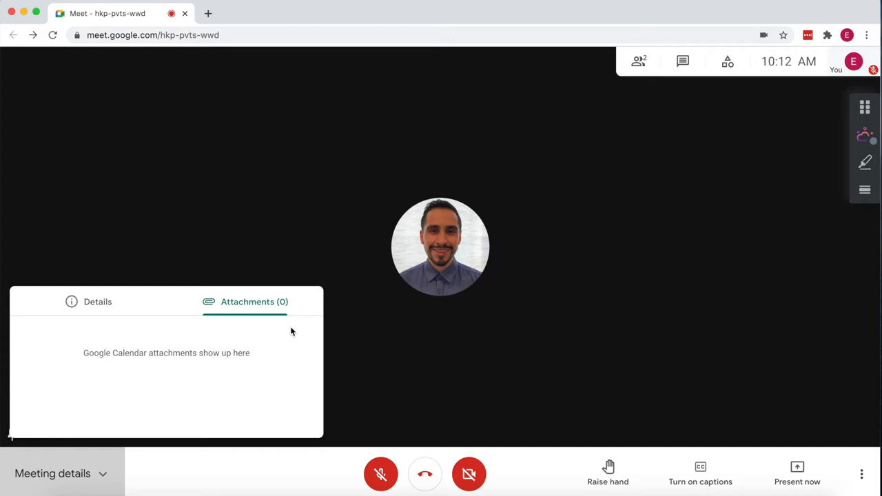
mouse_move(306, 476)
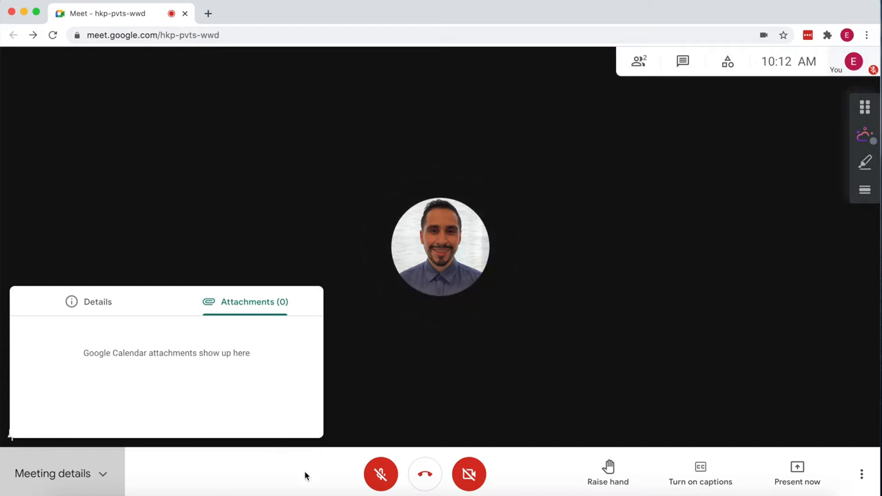
- Close meeting details, unmute the microphone briefly and mute it again
left_click(52, 475)
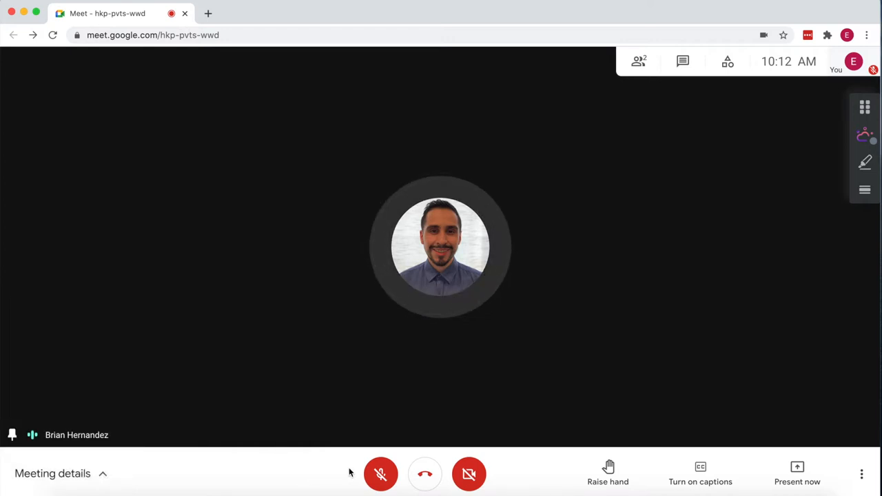
mouse_move(381, 474)
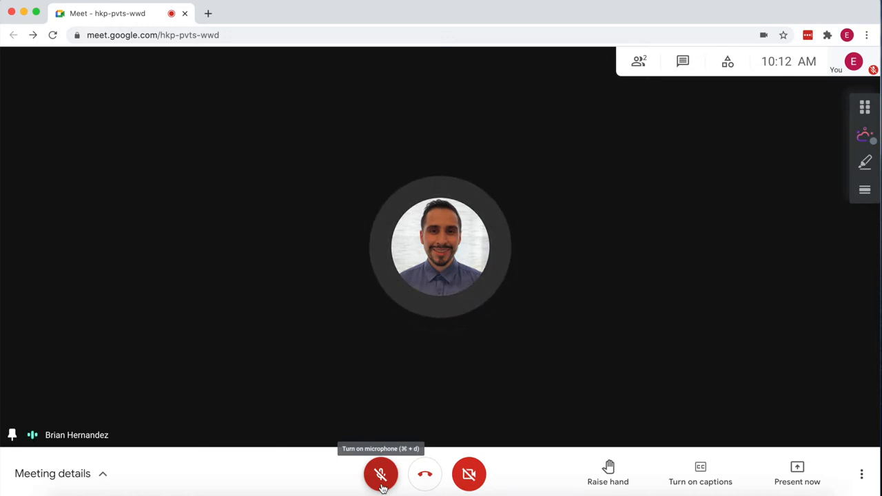
left_click(380, 474)
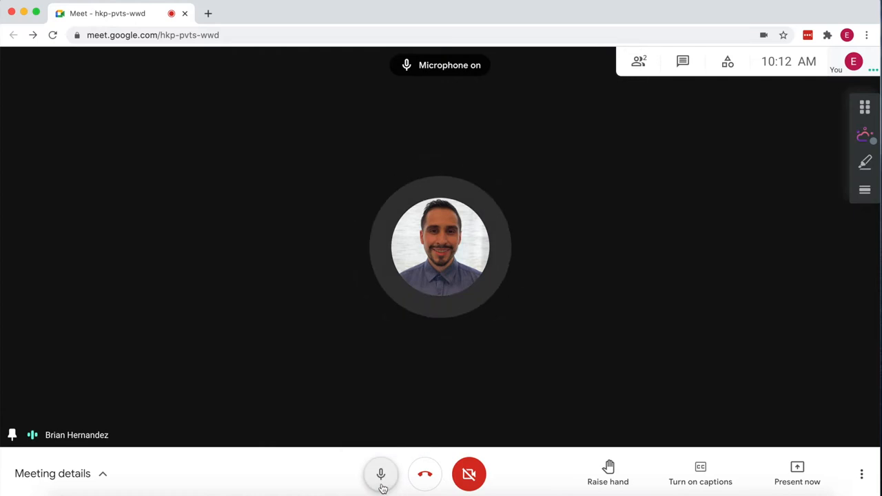
left_click(381, 474)
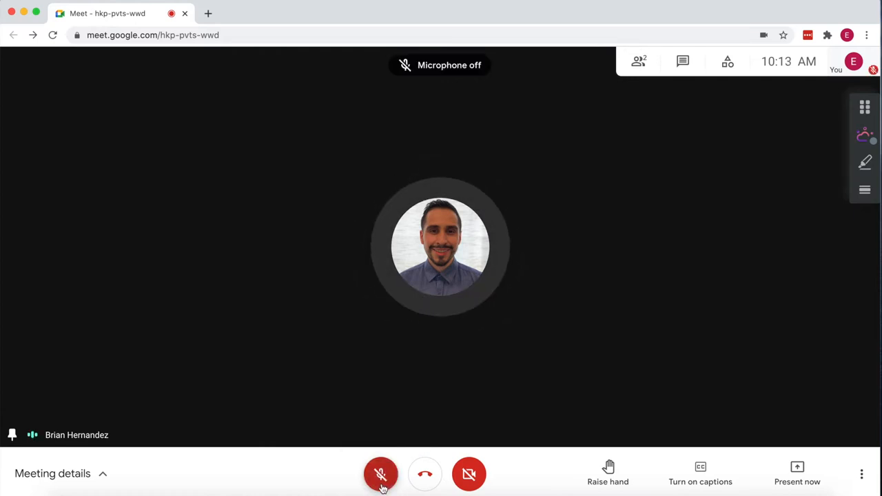
mouse_move(316, 491)
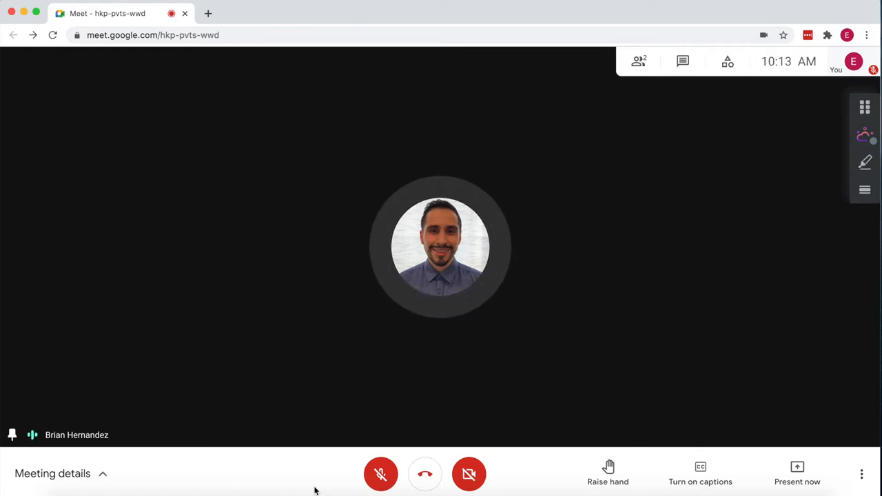
mouse_move(425, 474)
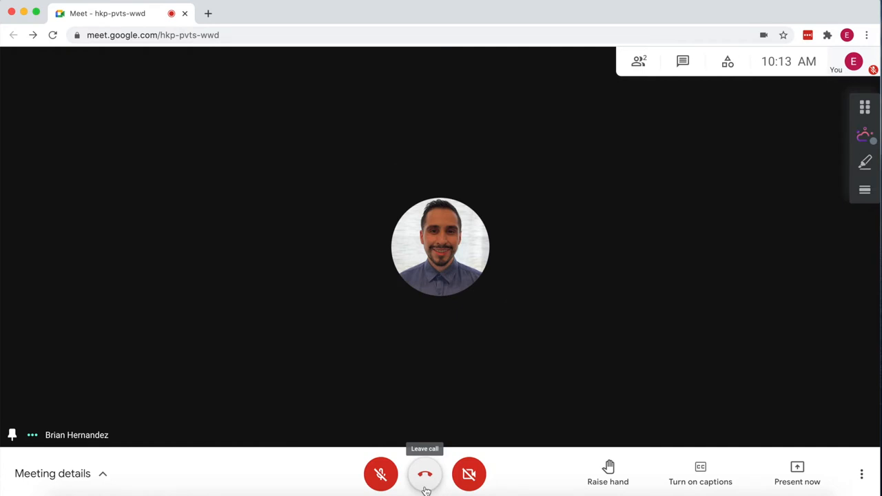
- Leave the call, choose Rejoin and turn the camera off on the pre-join screen
left_click(425, 474)
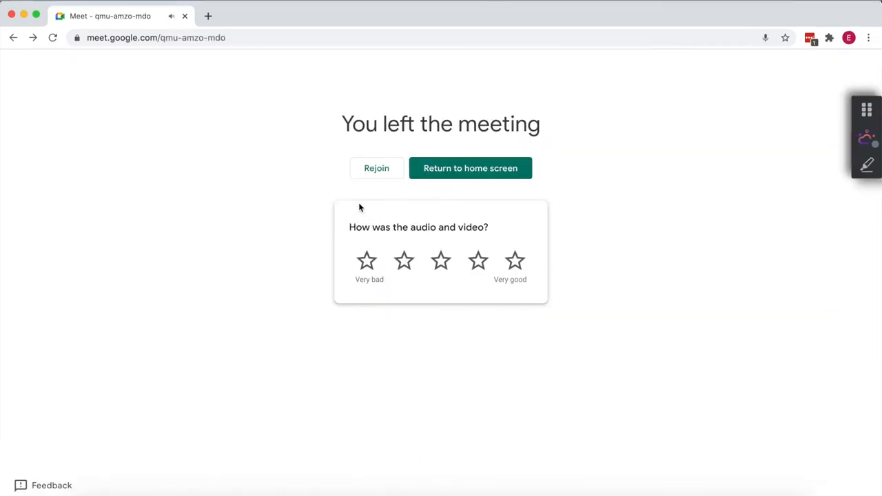
mouse_move(377, 168)
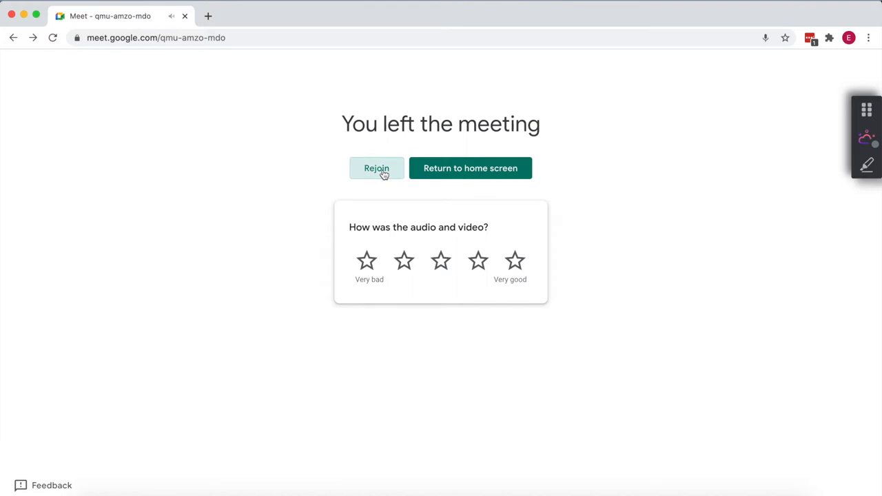
left_click(376, 168)
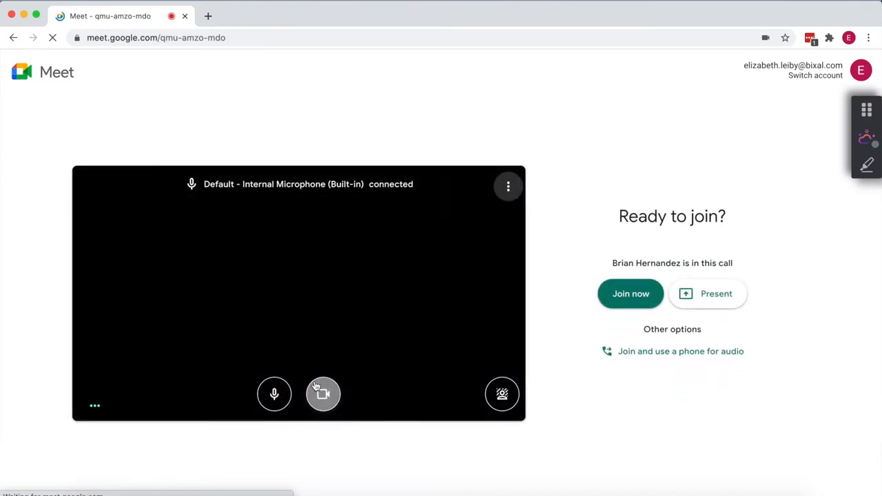
left_click(323, 395)
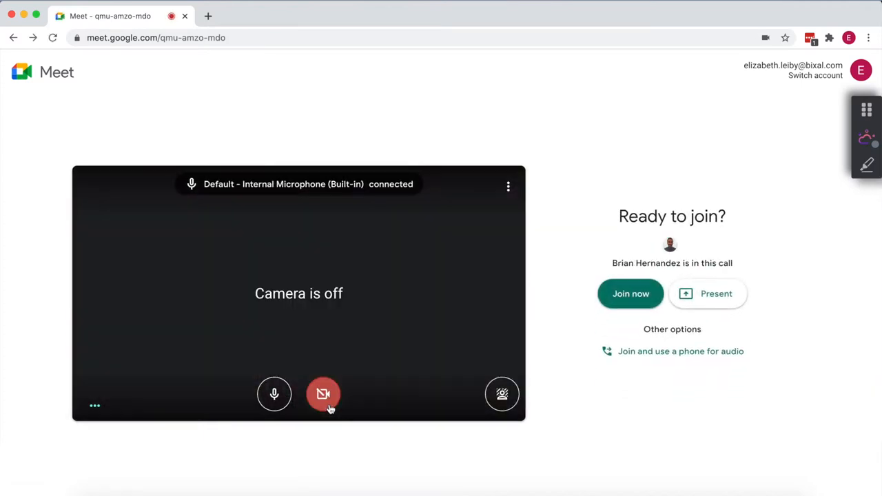
left_click(322, 394)
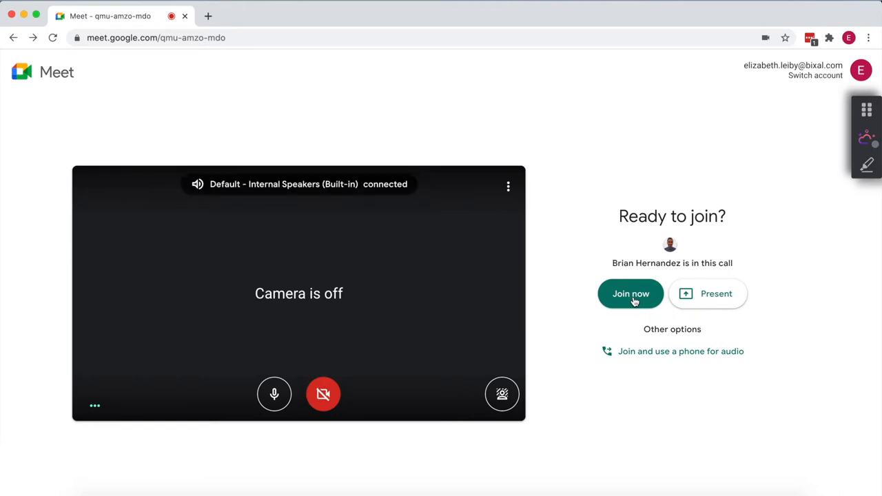
- Rejoin the meeting, raise your hand and lower it again
left_click(630, 294)
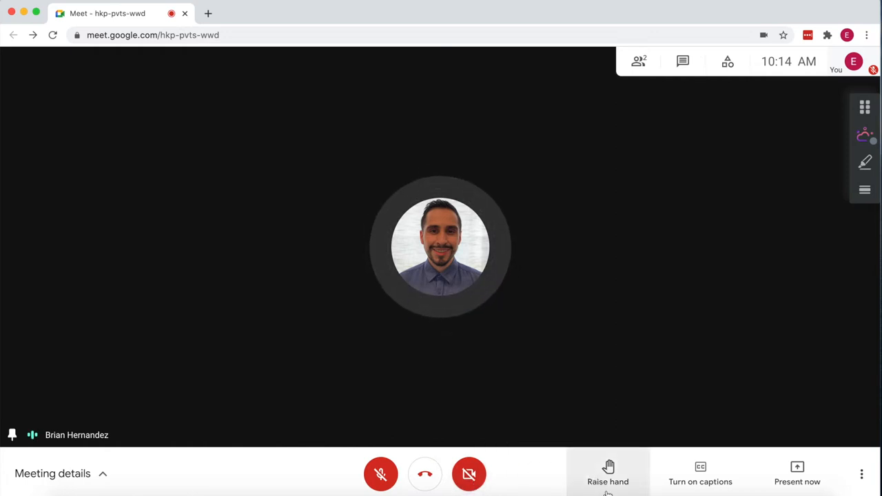
left_click(608, 474)
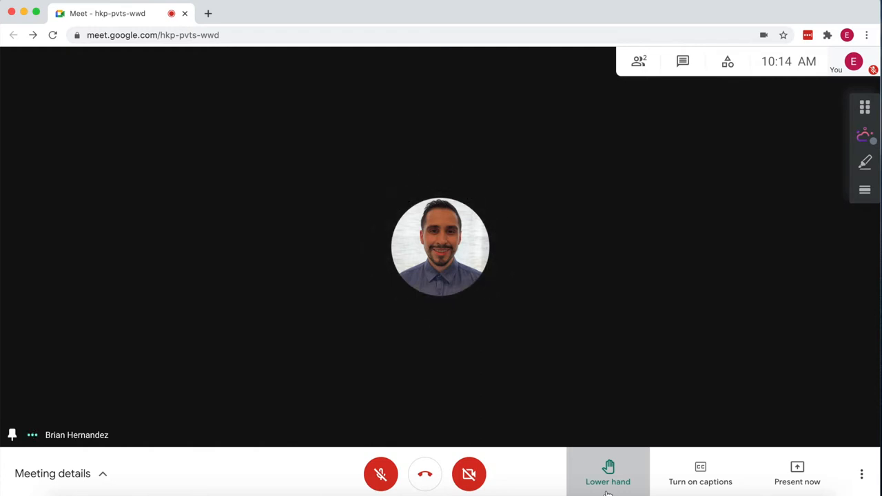
left_click(608, 474)
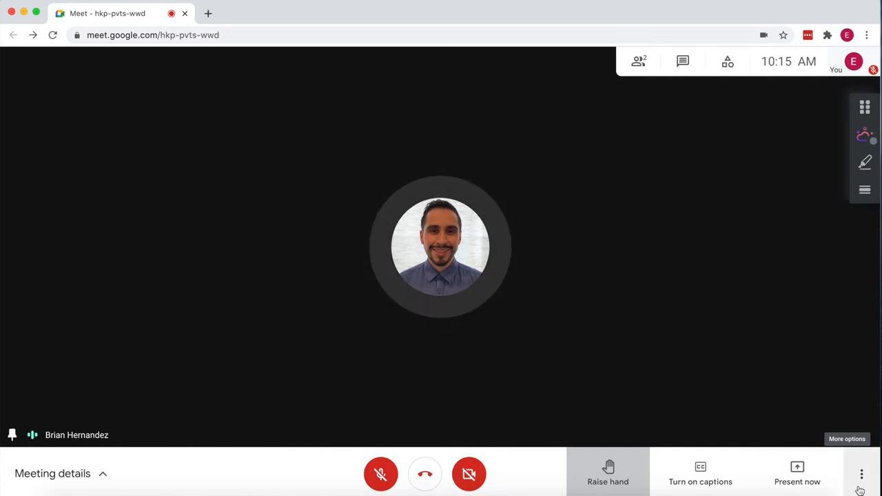
left_click(861, 474)
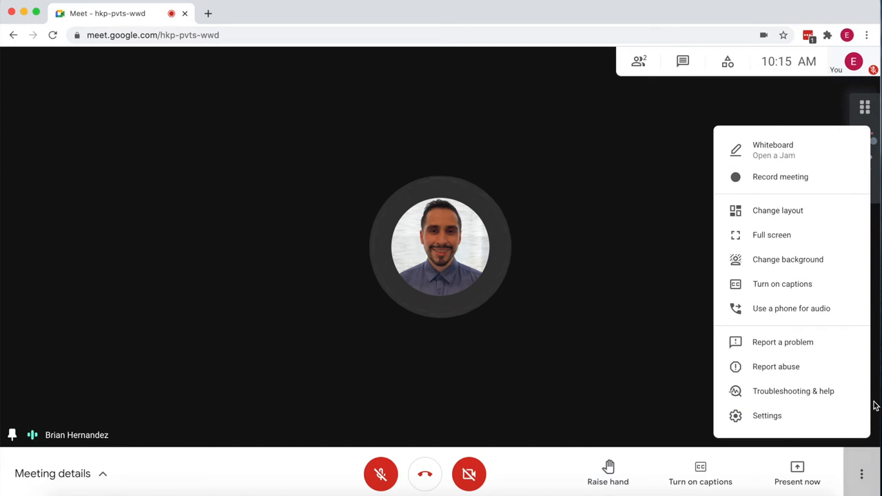
mouse_move(777, 210)
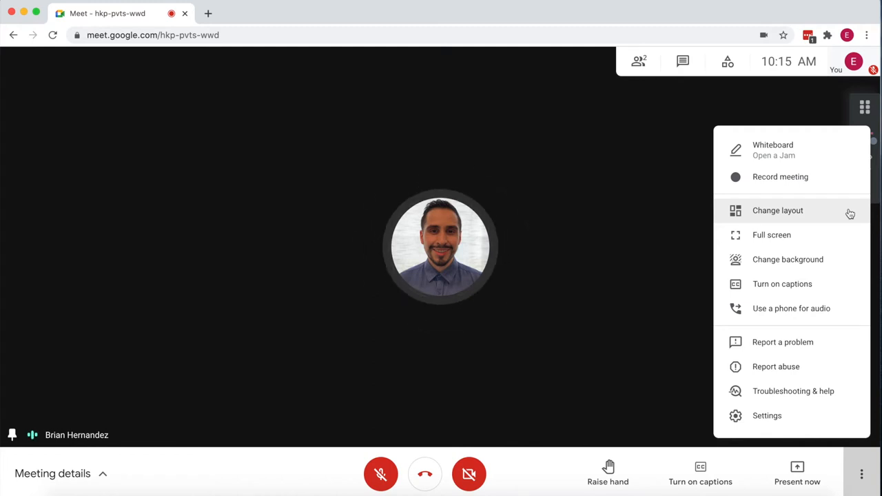
mouse_move(772, 234)
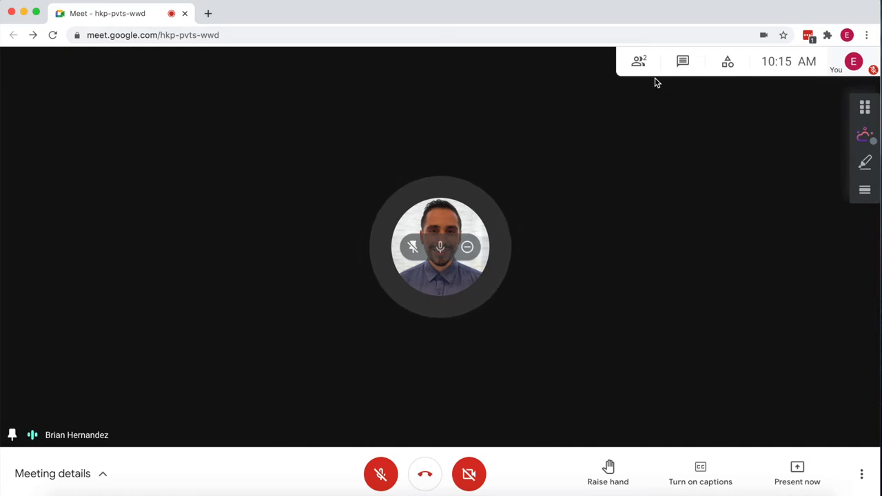
mouse_move(638, 61)
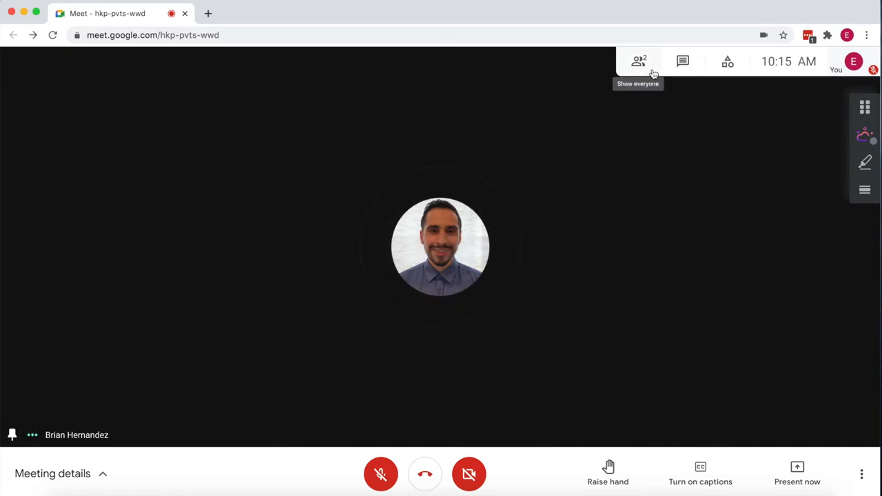
left_click(638, 60)
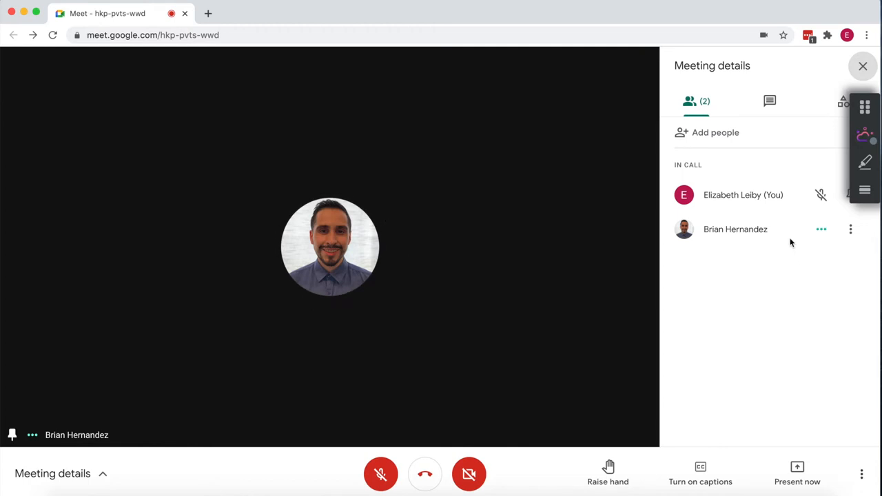
mouse_move(788, 245)
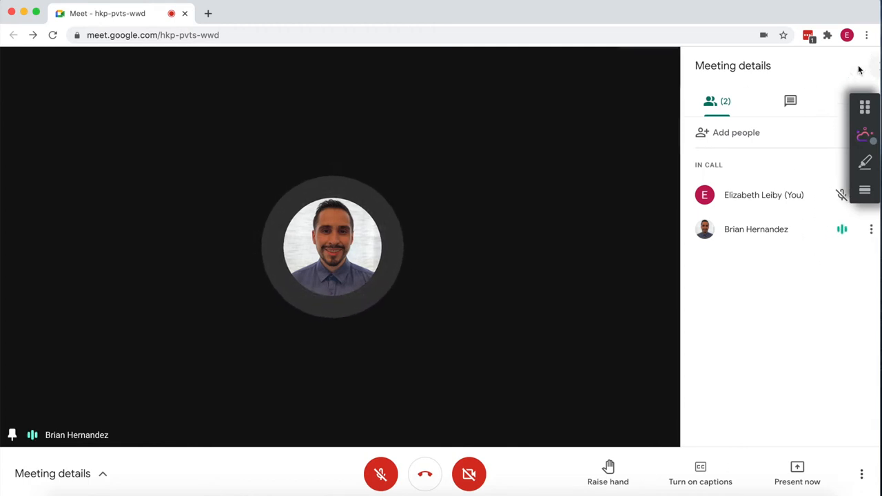
left_click(866, 69)
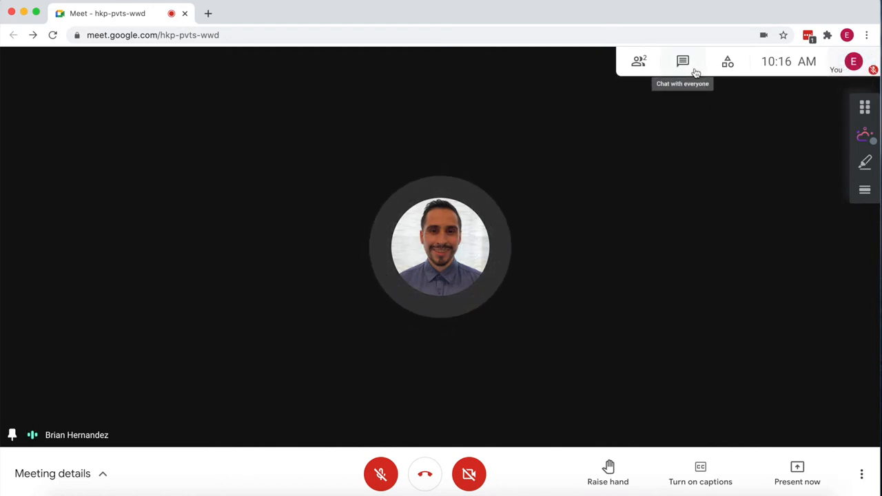
- Send 'Hello' to everyone in the call chat and close the chat panel
left_click(682, 61)
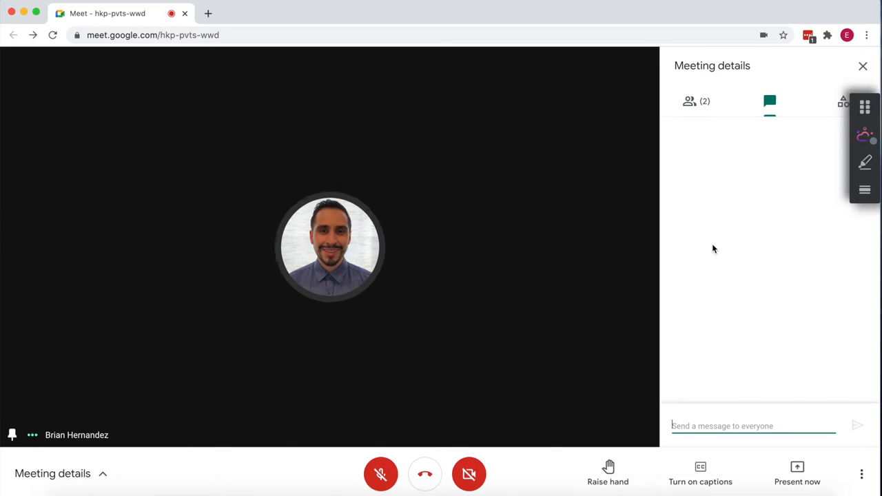
type("Hello")
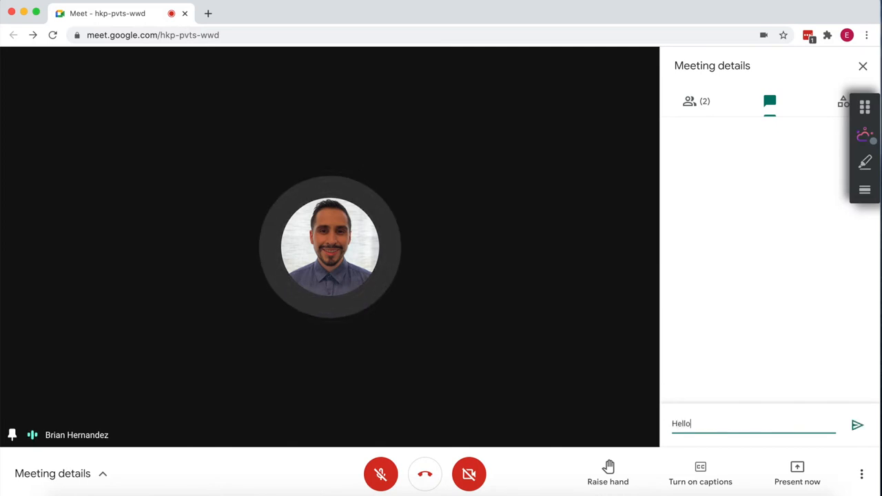
left_click(857, 424)
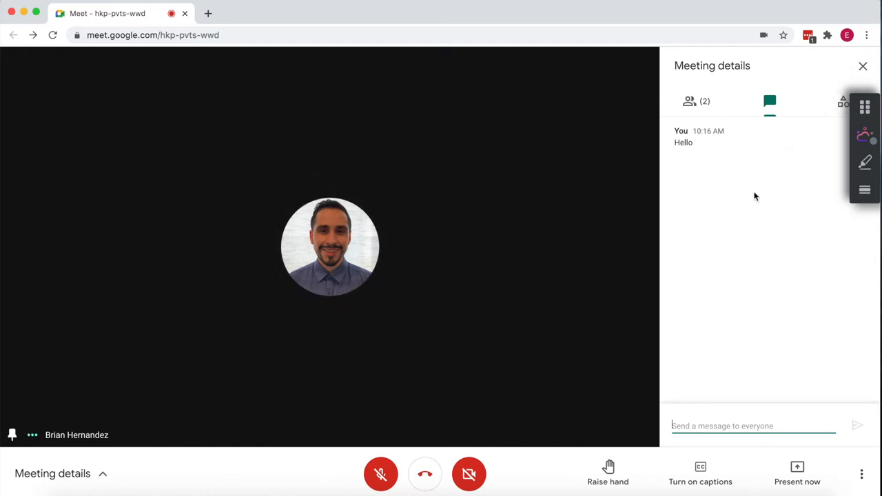
left_click(863, 66)
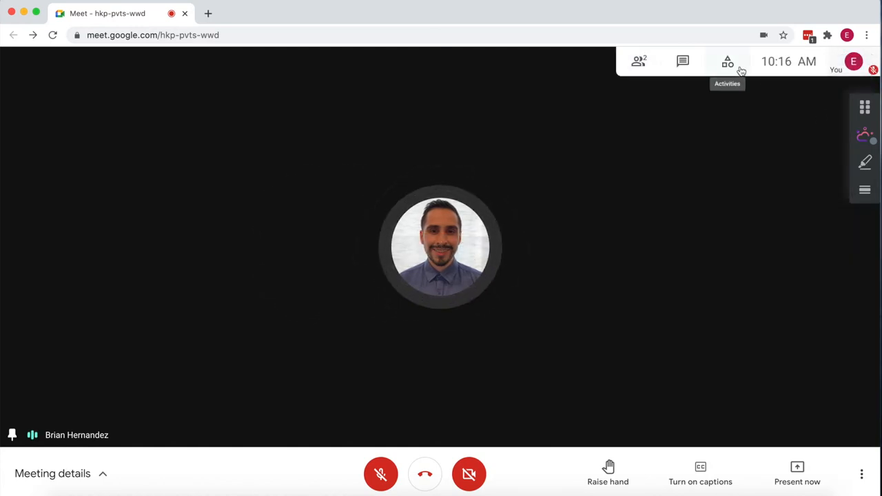
- Show the meeting activities list with breakout rooms, polls and Q&A
left_click(728, 61)
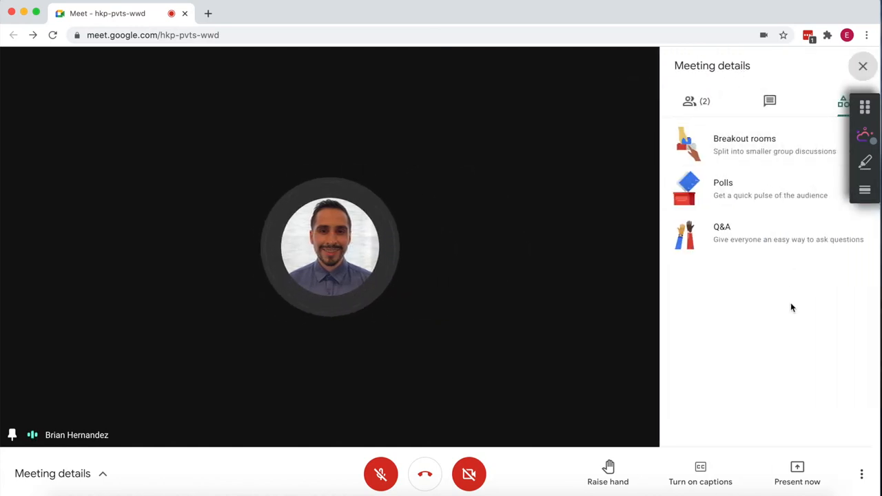
mouse_move(841, 272)
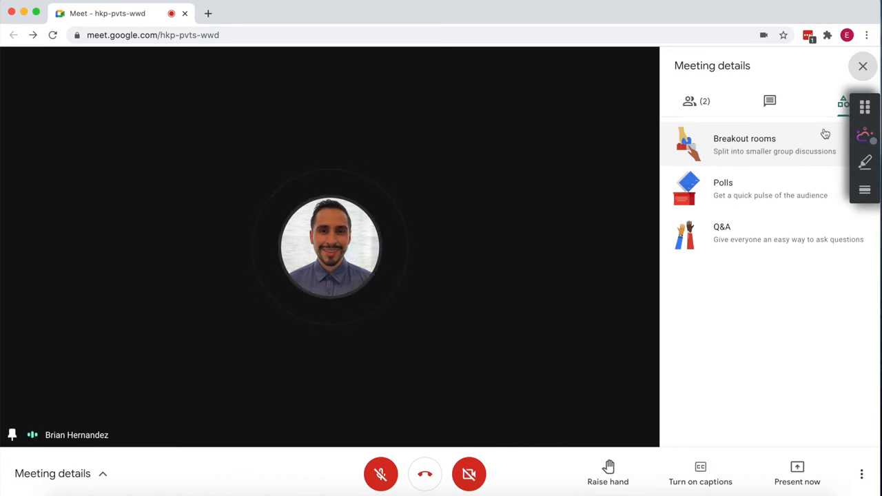
- Accept the Breakout 1 invitation and remain in the room until it ends
left_click(863, 66)
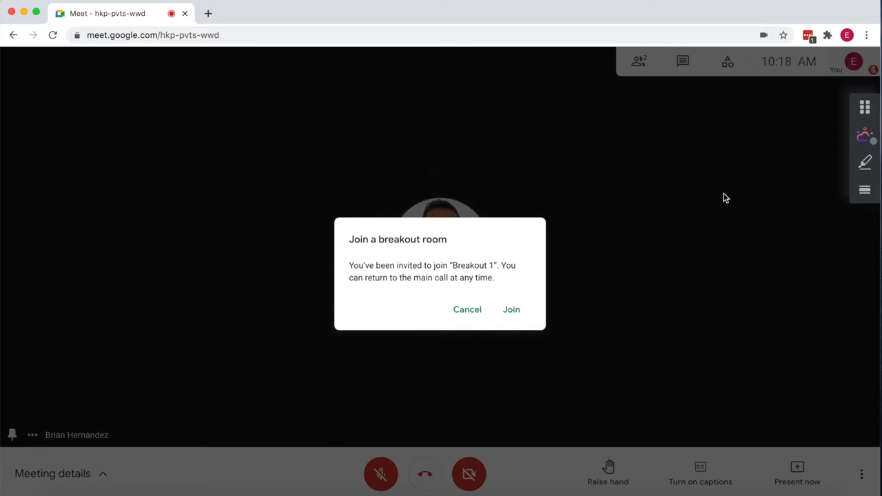
mouse_move(568, 238)
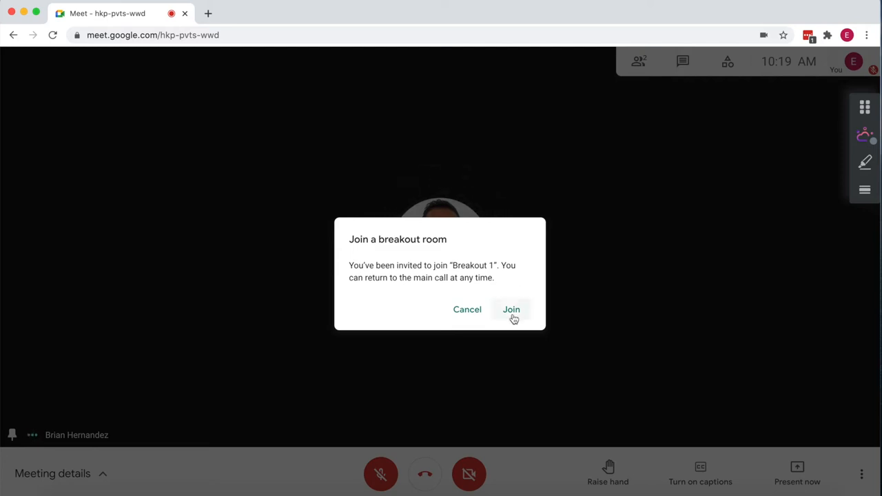
left_click(511, 309)
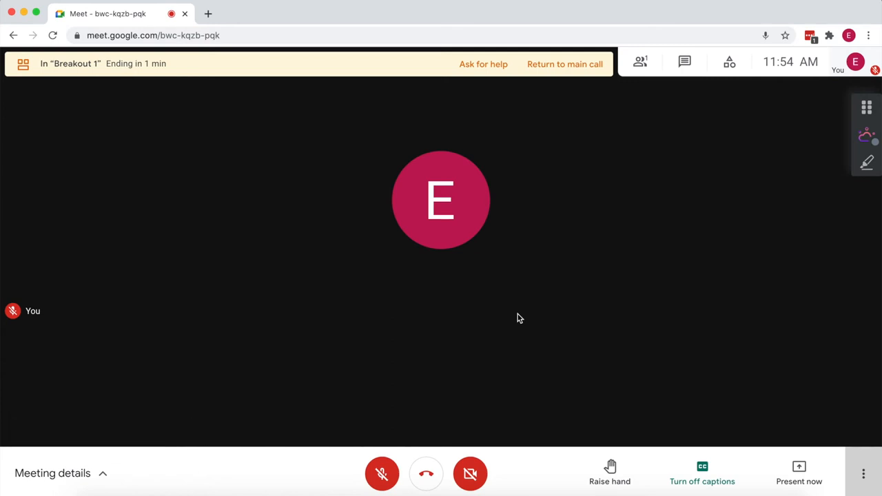
mouse_move(149, 160)
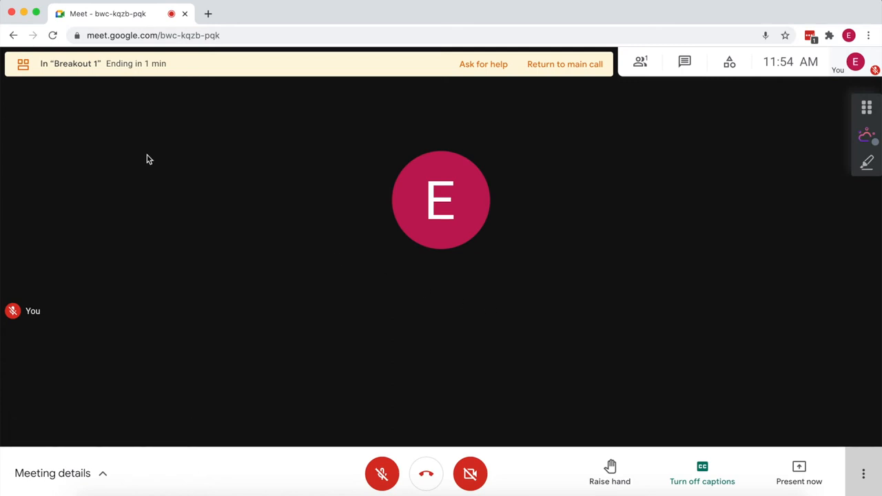
mouse_move(100, 76)
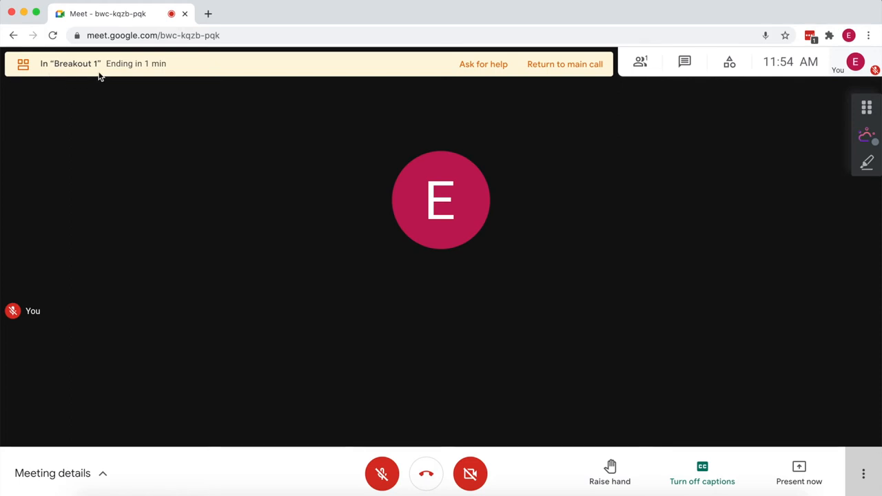
mouse_move(74, 75)
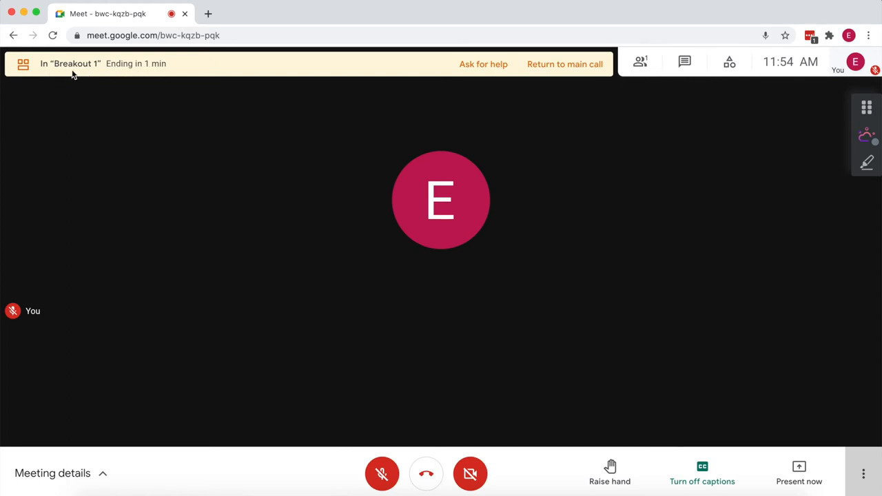
mouse_move(435, 84)
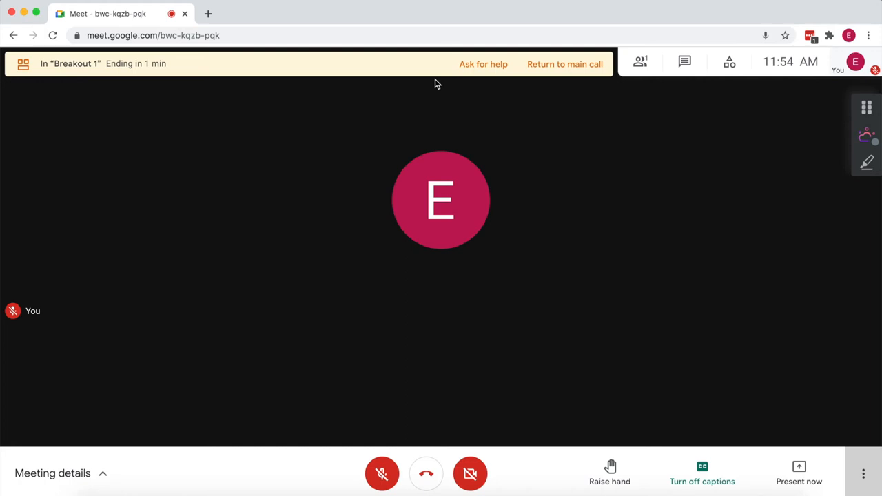
mouse_move(482, 65)
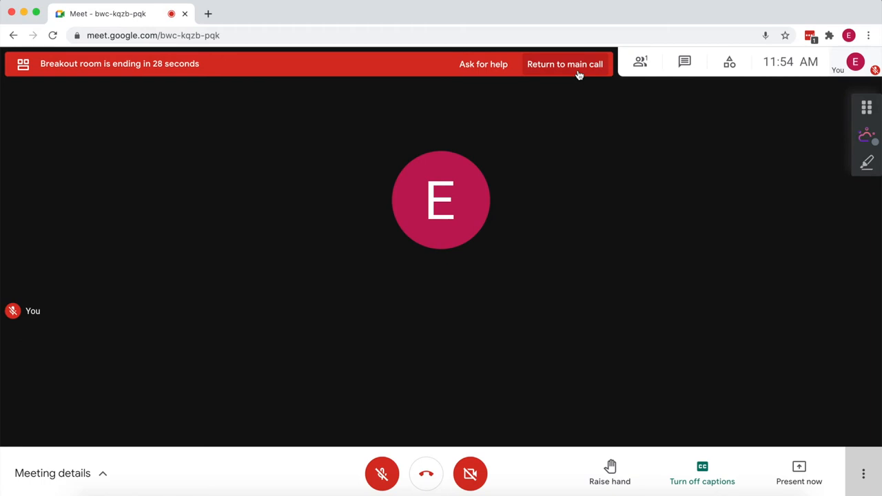
mouse_move(598, 229)
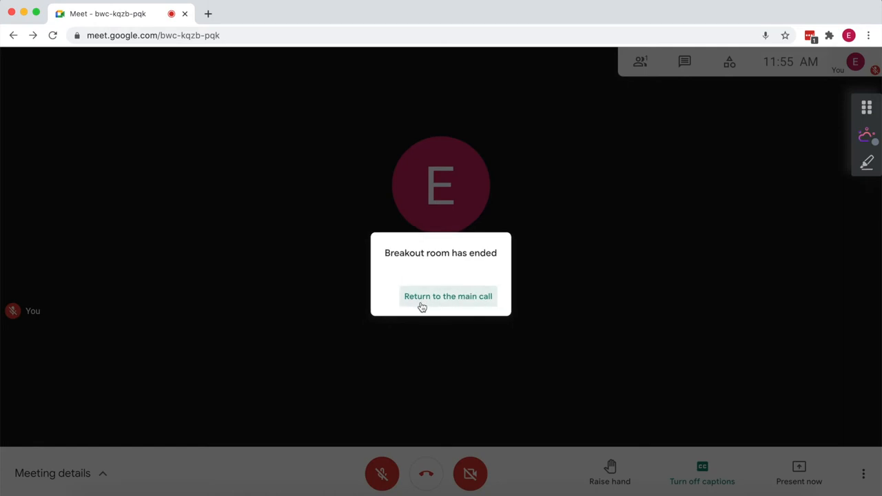
left_click(448, 297)
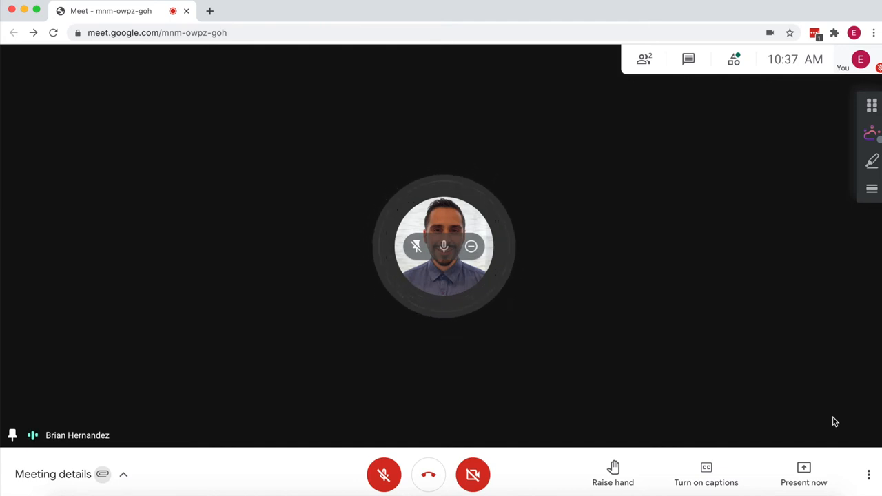
mouse_move(779, 352)
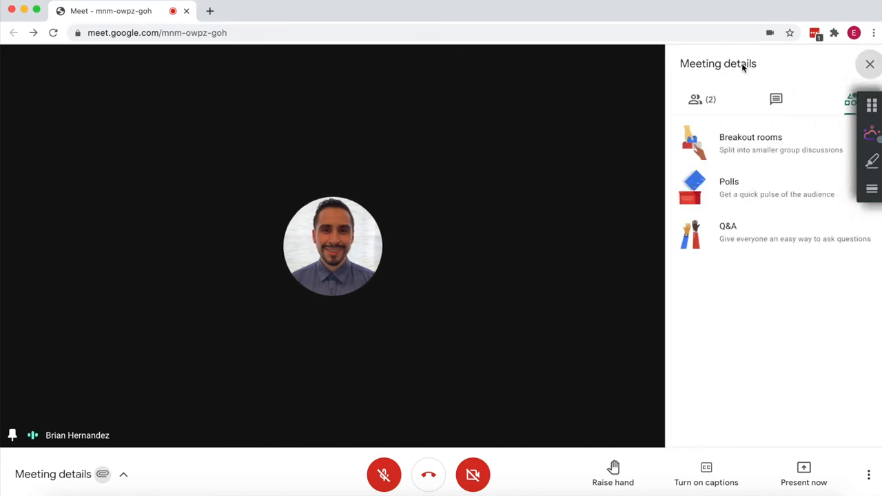
mouse_move(772, 186)
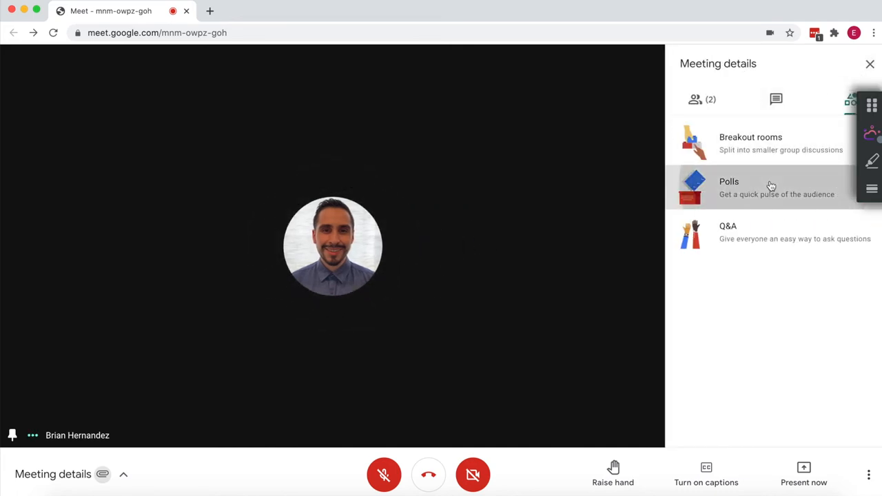
- Vote Great in the live poll "How are you today?" and submit it
left_click(729, 186)
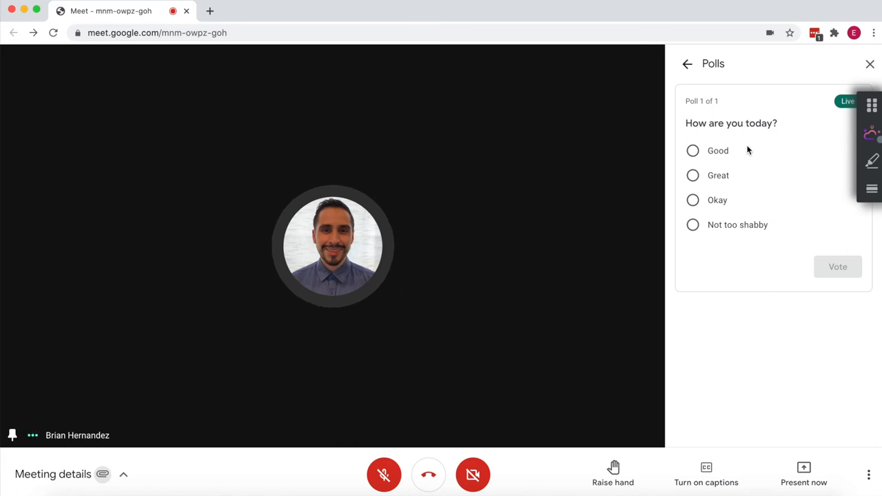
left_click(692, 175)
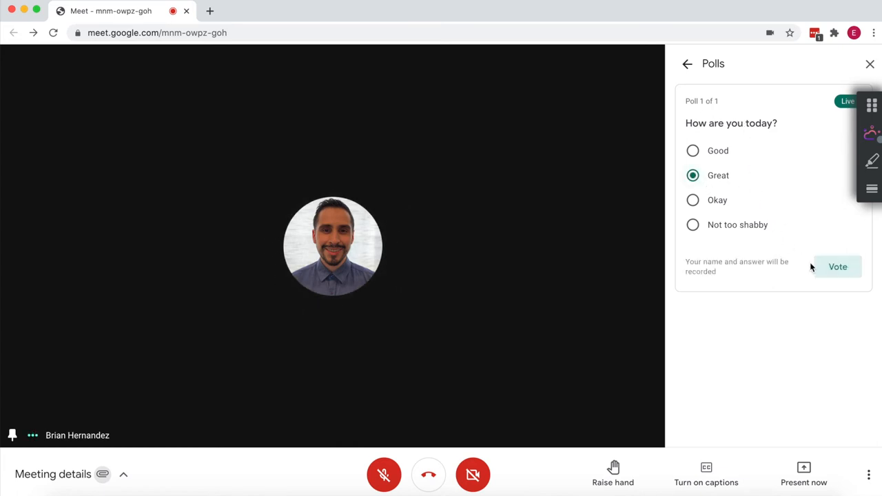
left_click(839, 268)
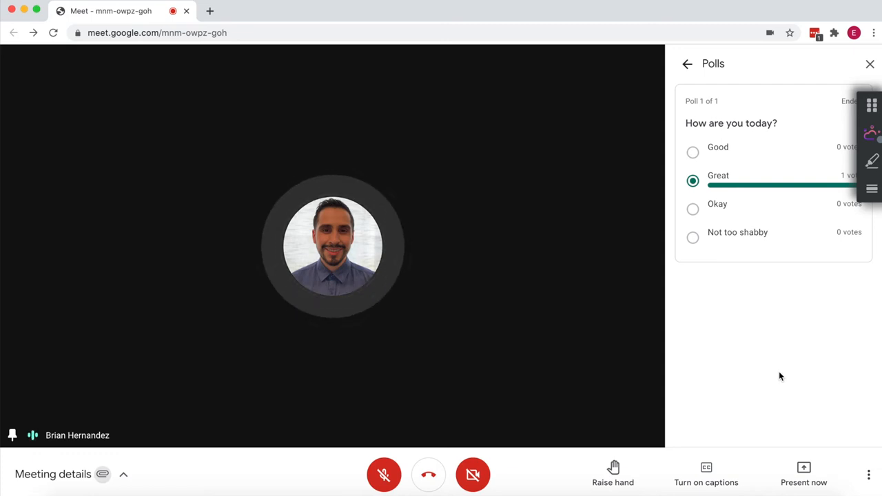
mouse_move(687, 64)
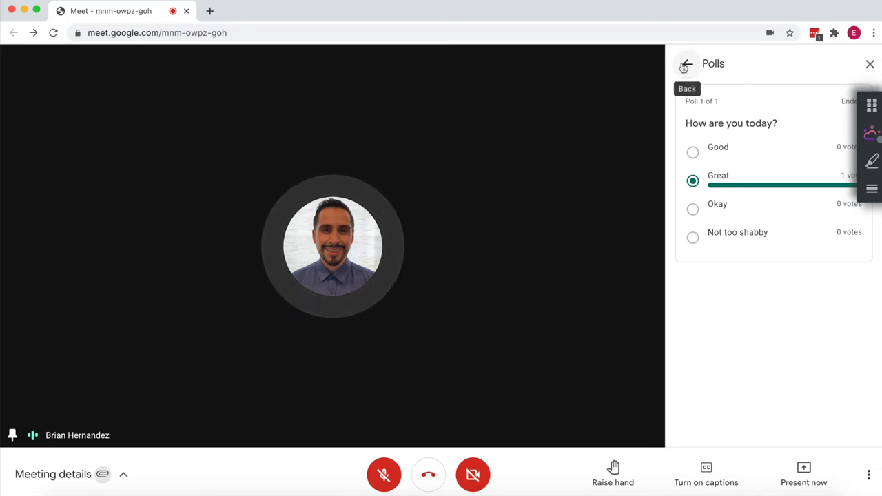
- Upvote the Q&A question "What day is tomorrow?" and close the activities panel
left_click(687, 63)
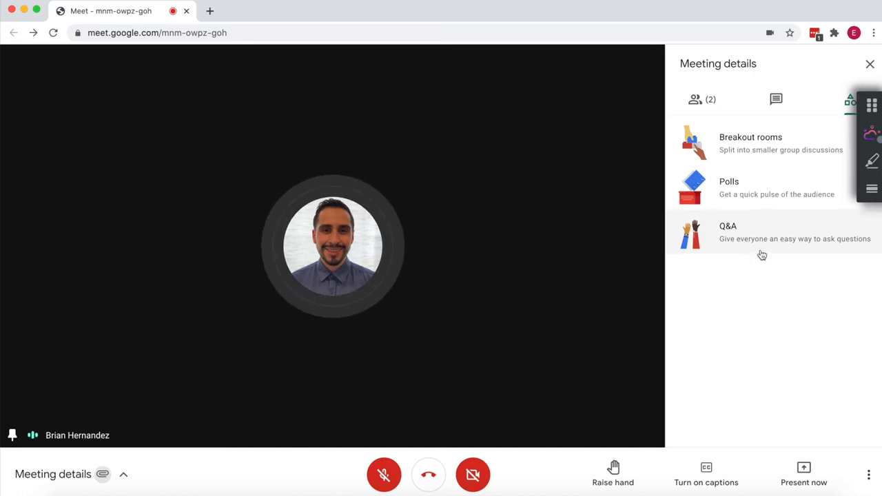
left_click(727, 231)
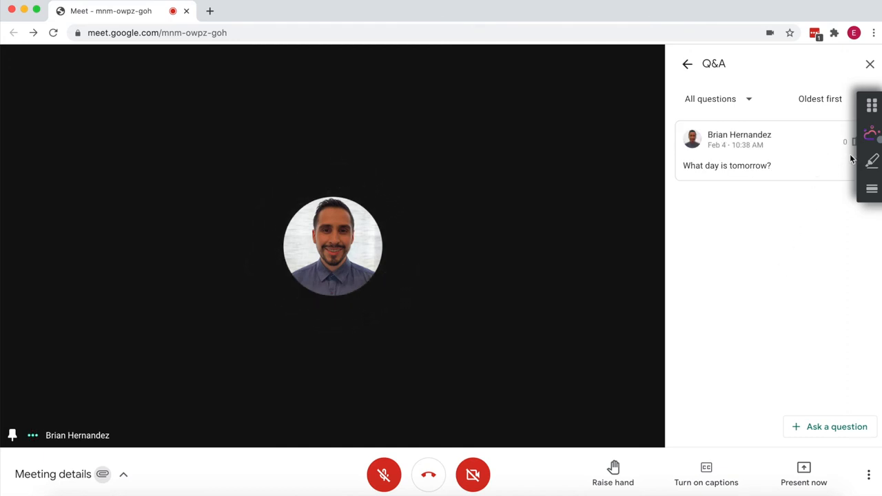
mouse_move(850, 145)
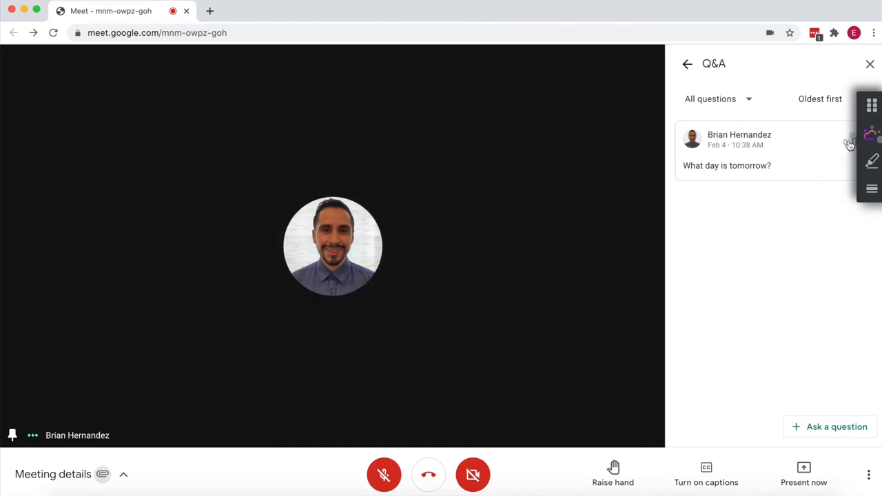
left_click(854, 142)
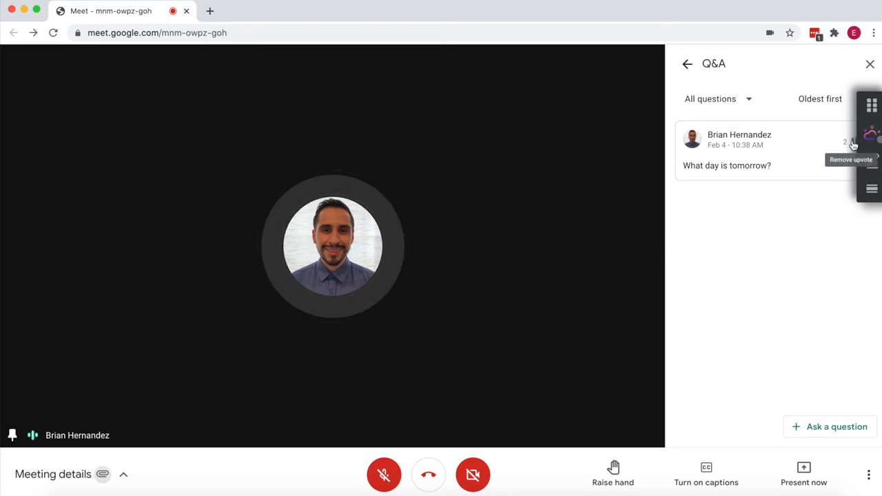
mouse_move(766, 380)
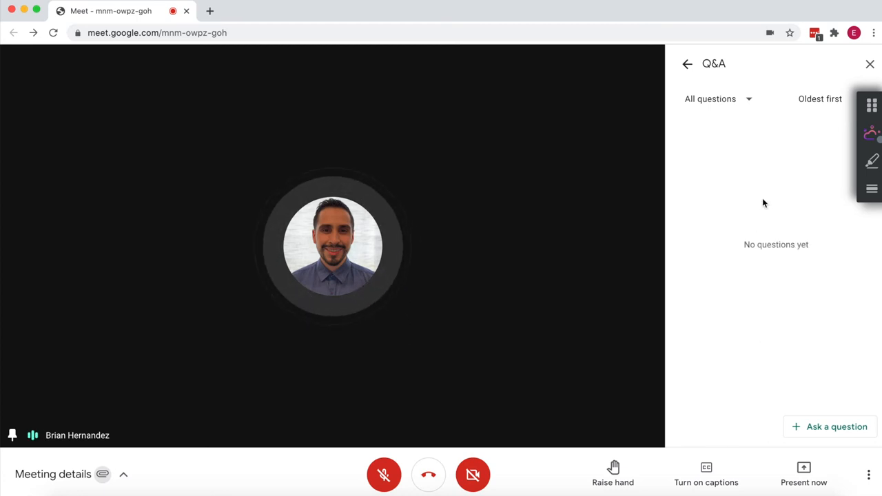
mouse_move(772, 336)
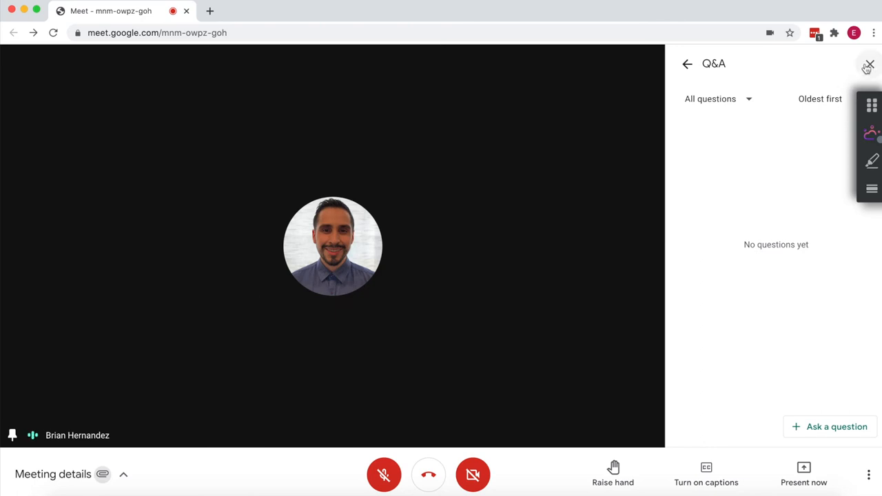
left_click(868, 65)
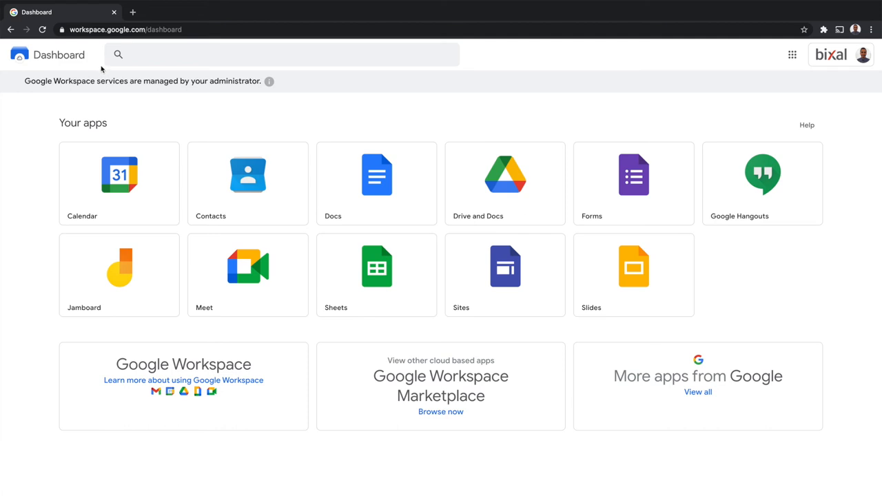
mouse_move(311, 117)
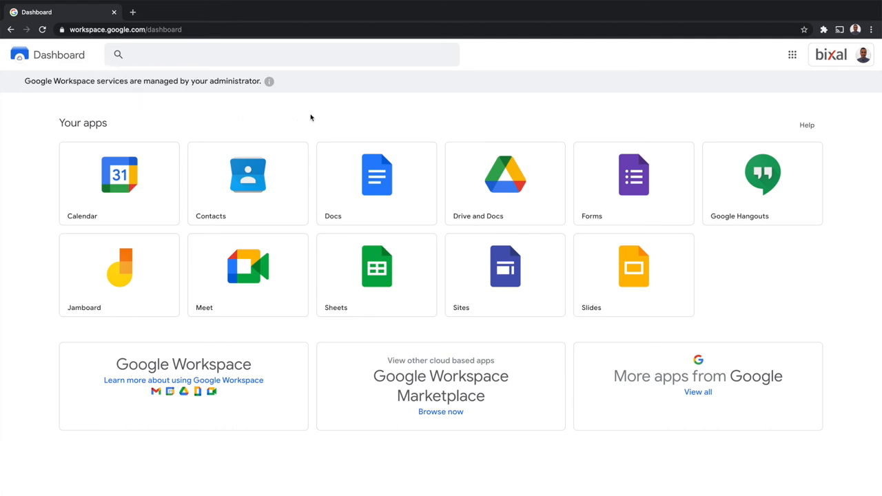
mouse_move(1, 131)
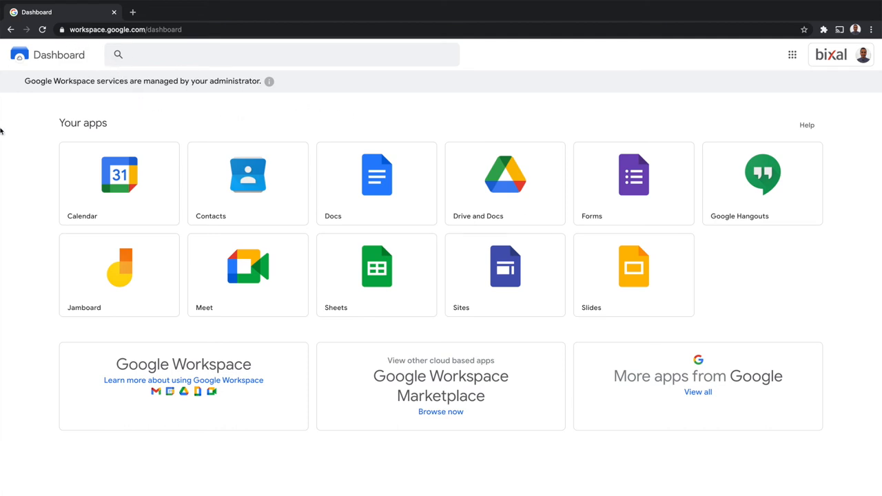
mouse_move(877, 422)
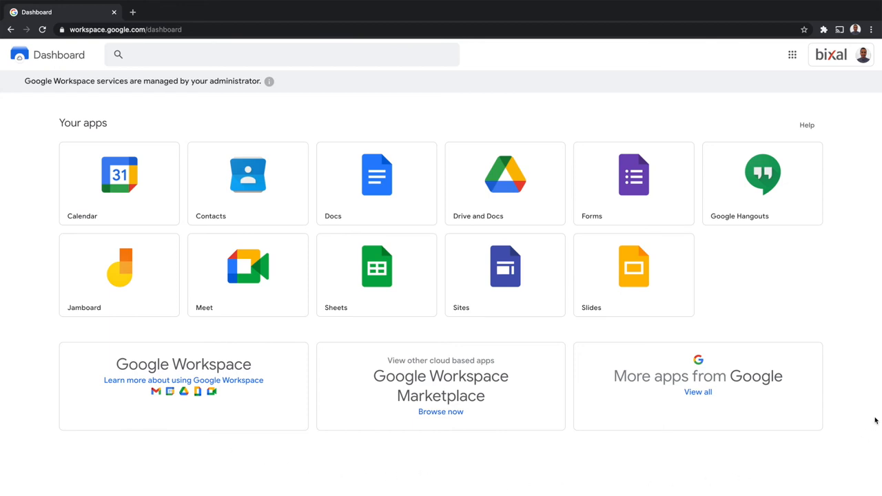
mouse_move(44, 125)
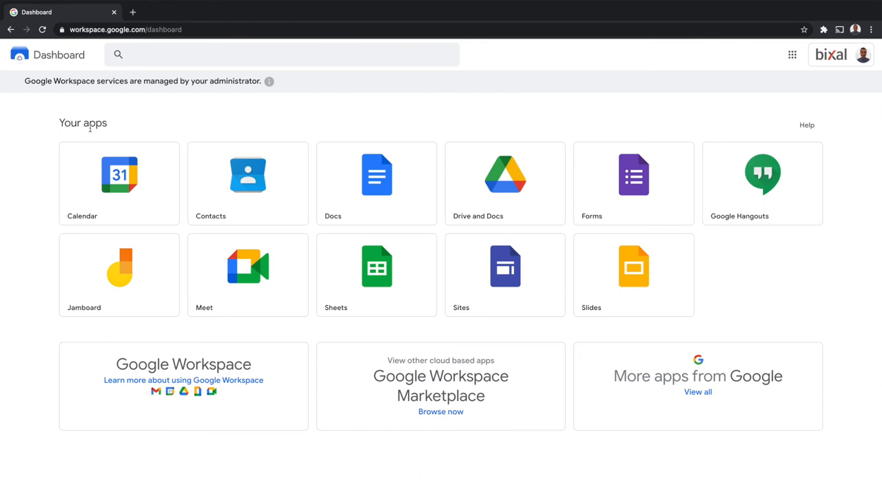
mouse_move(91, 299)
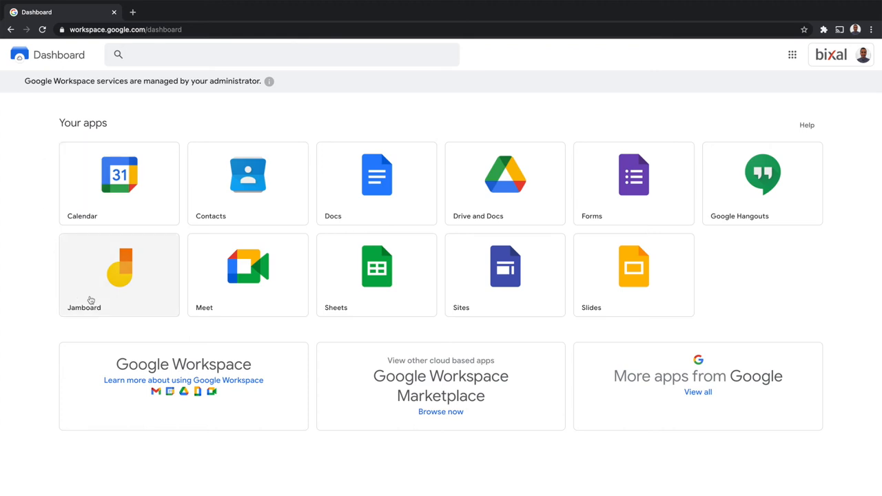
mouse_move(120, 293)
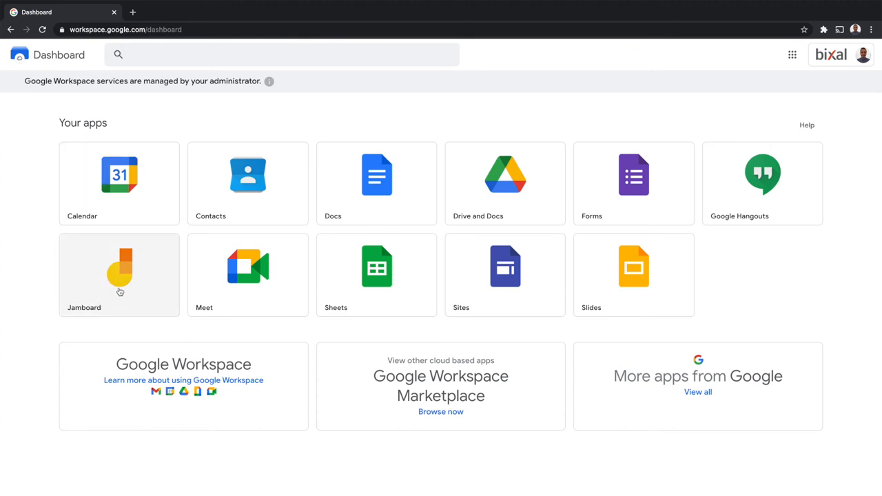
- Launch Jamboard from the Workspace Dashboard apps
left_click(119, 268)
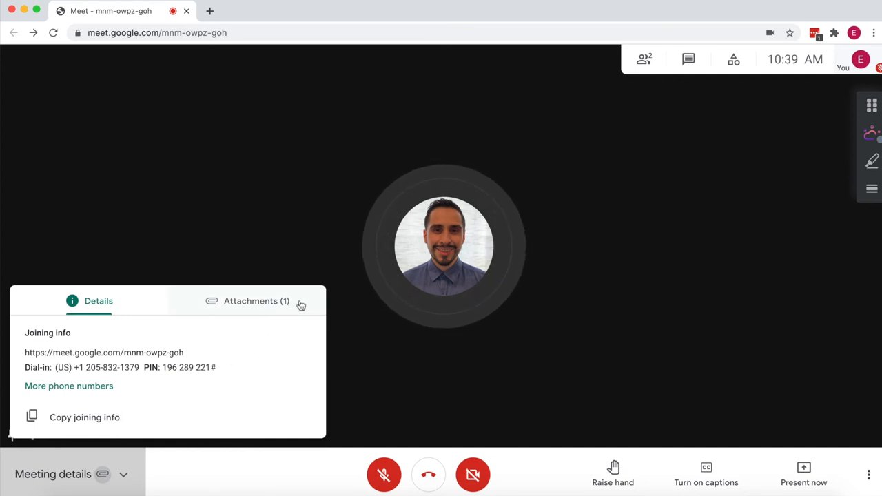
- View the meeting's attachments listing Sample Jamboard, then close meeting details
left_click(256, 300)
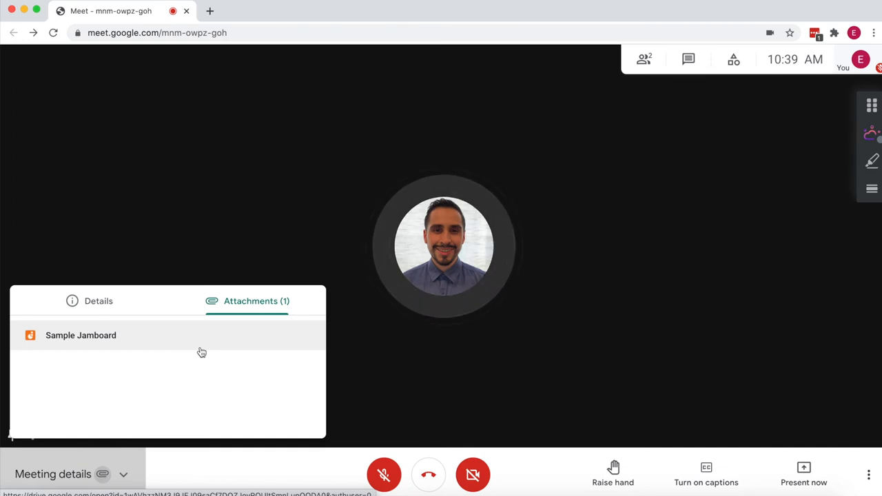
mouse_move(119, 344)
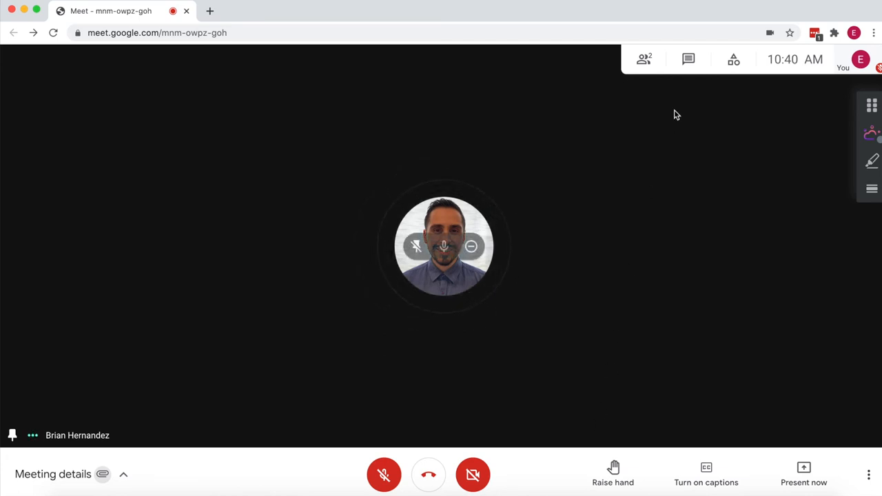
left_click(688, 59)
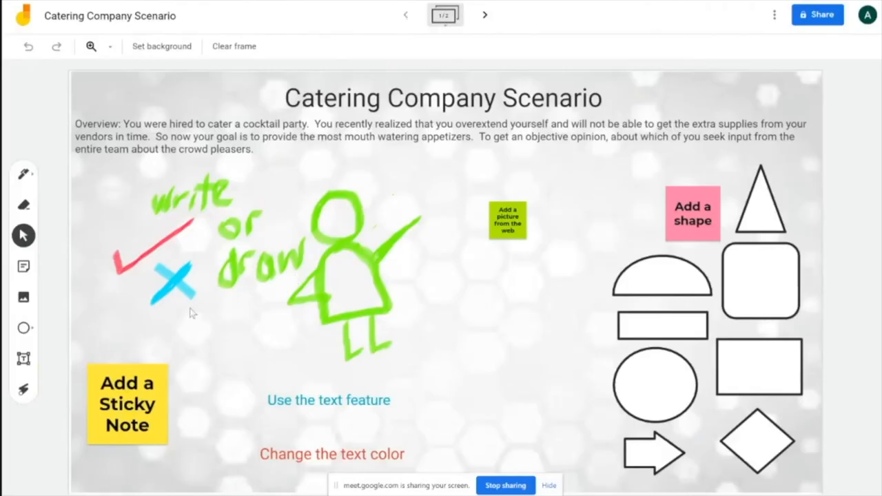
mouse_move(23, 173)
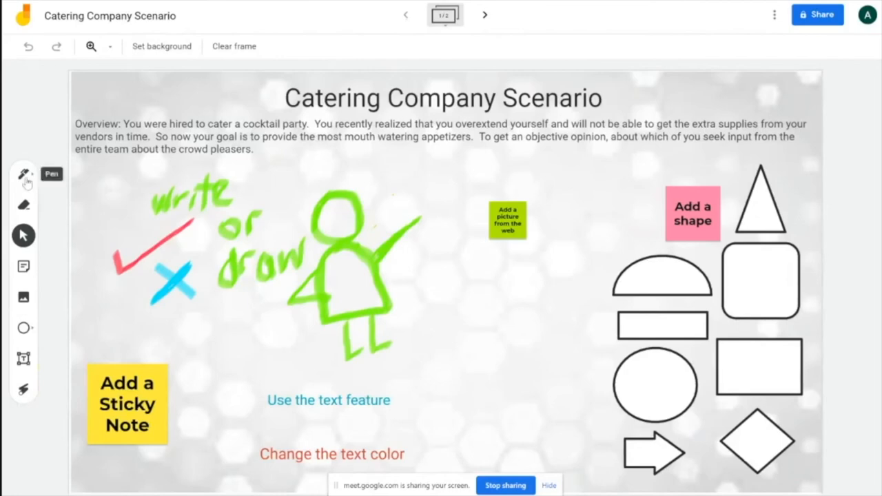
- Draw a black pen line beside the stick figure and erase most of it
left_click(24, 173)
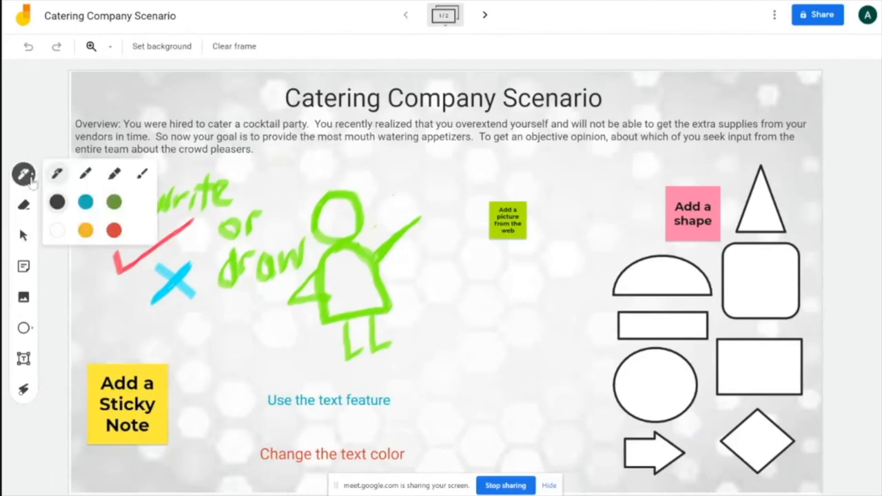
mouse_move(114, 173)
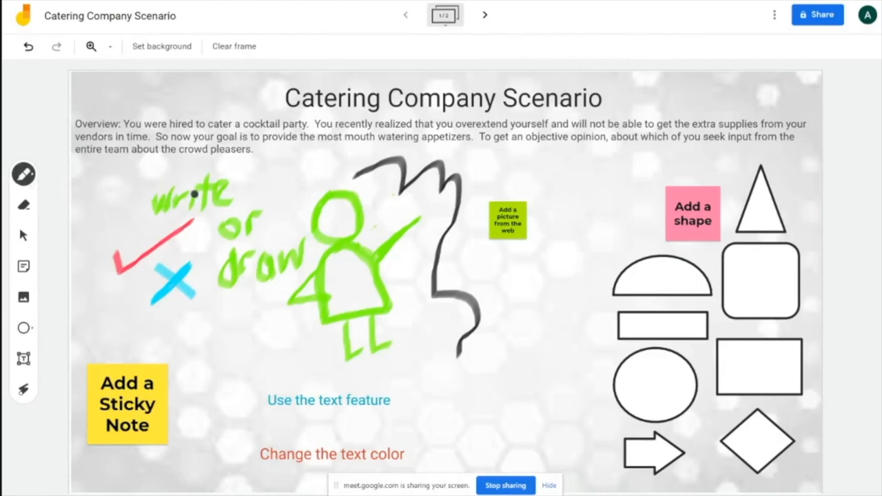
mouse_move(23, 204)
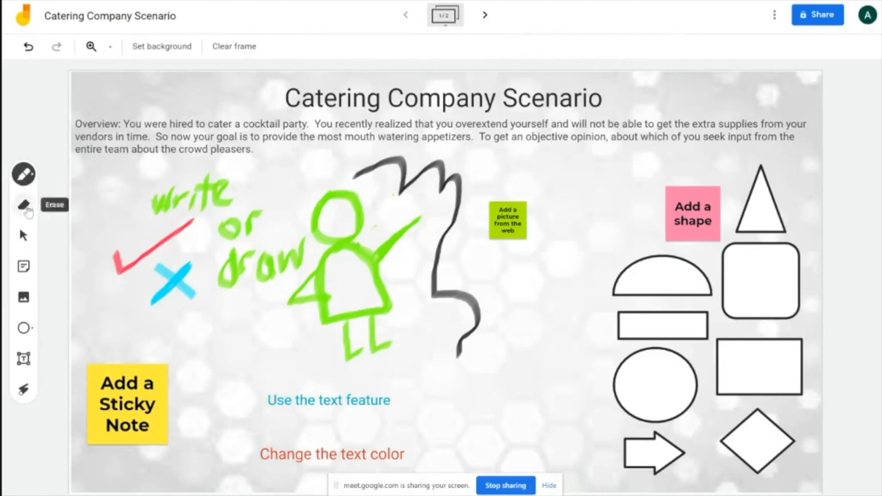
left_click(23, 204)
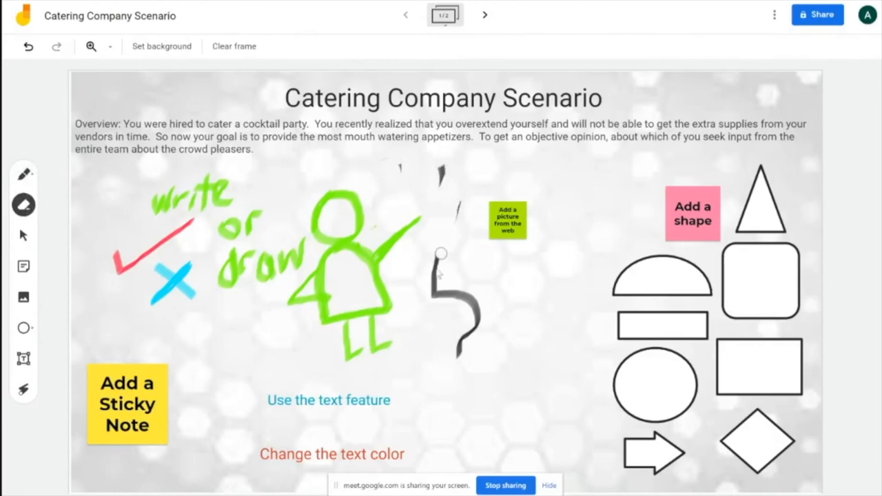
mouse_move(22, 234)
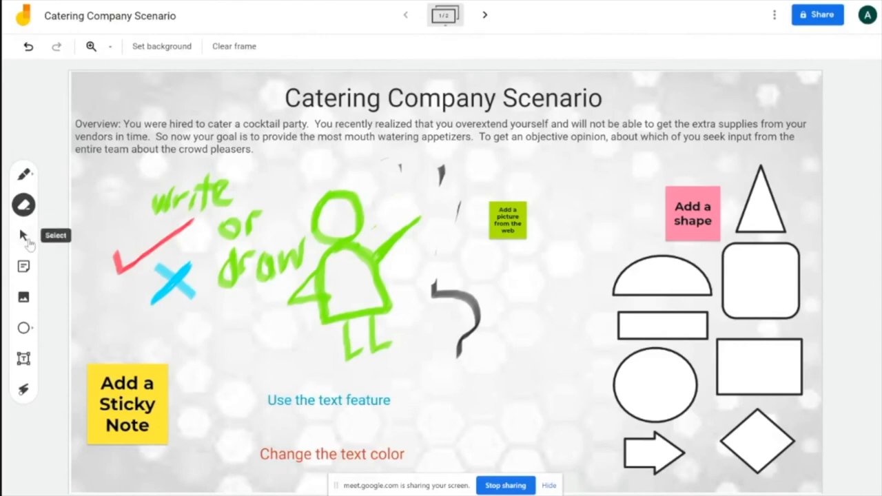
left_click(23, 234)
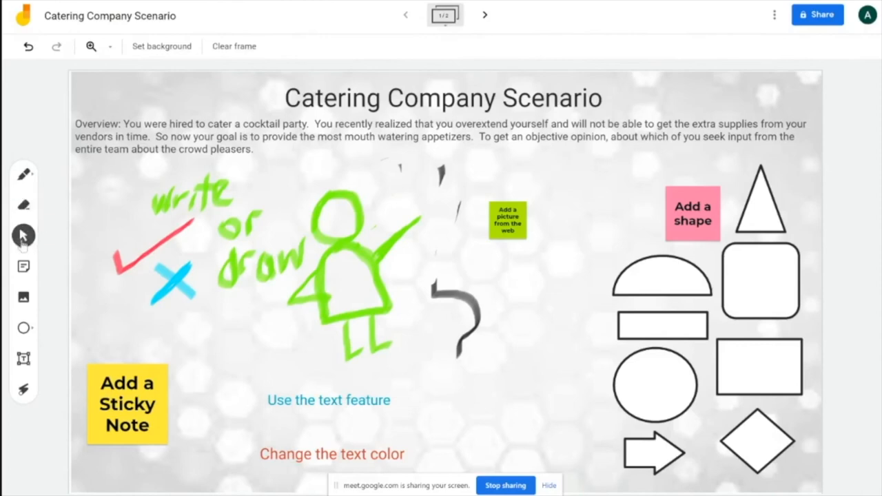
mouse_move(23, 235)
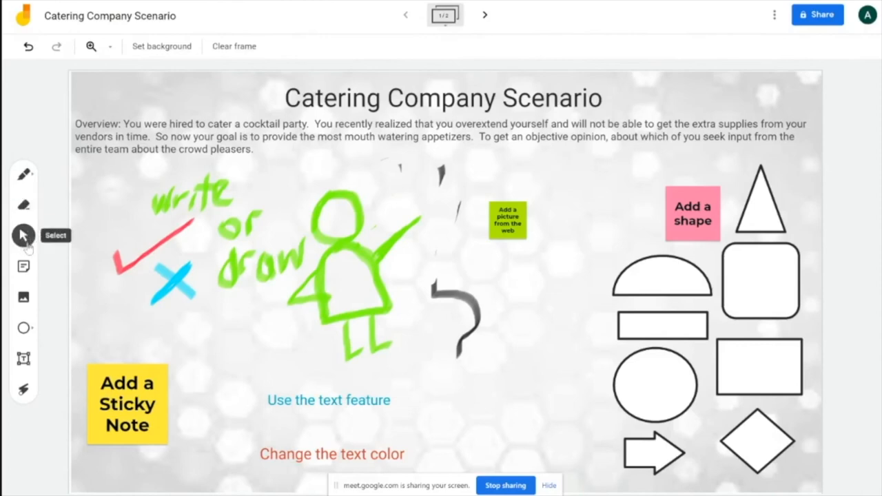
- Save the yellow write anything sticky note and shrink it on the board
left_click(24, 267)
type("write anyth")
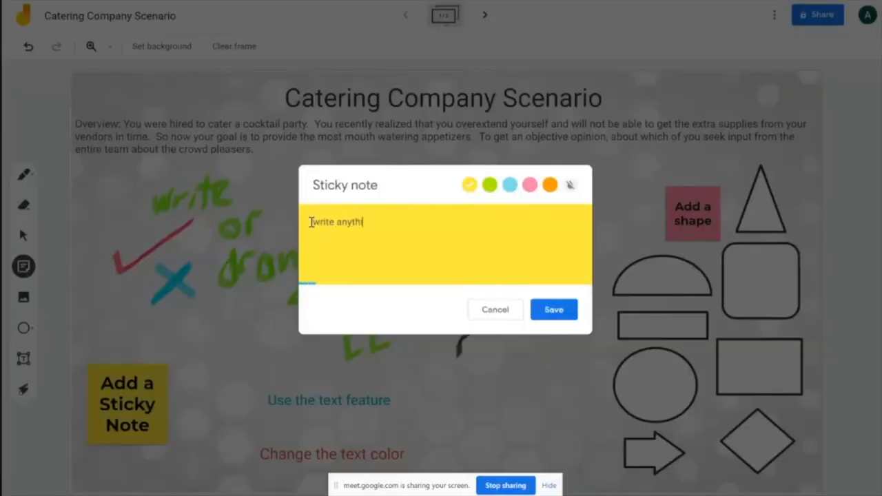
left_click(554, 308)
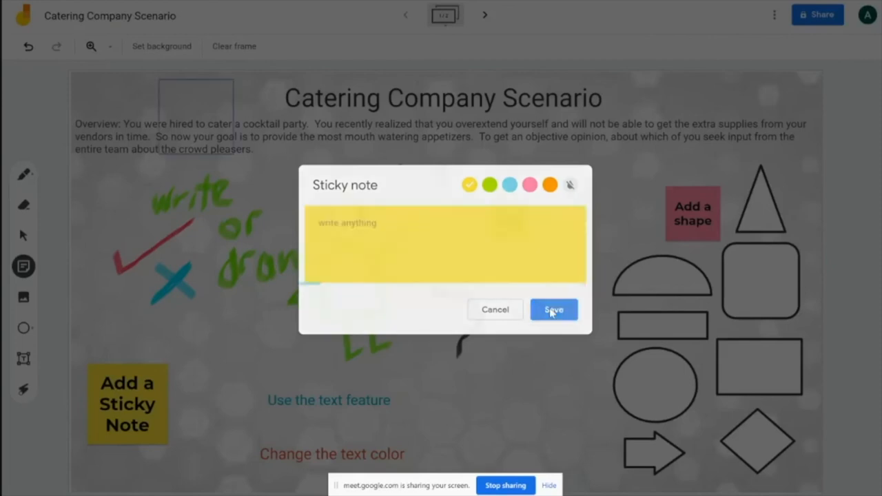
left_click(554, 309)
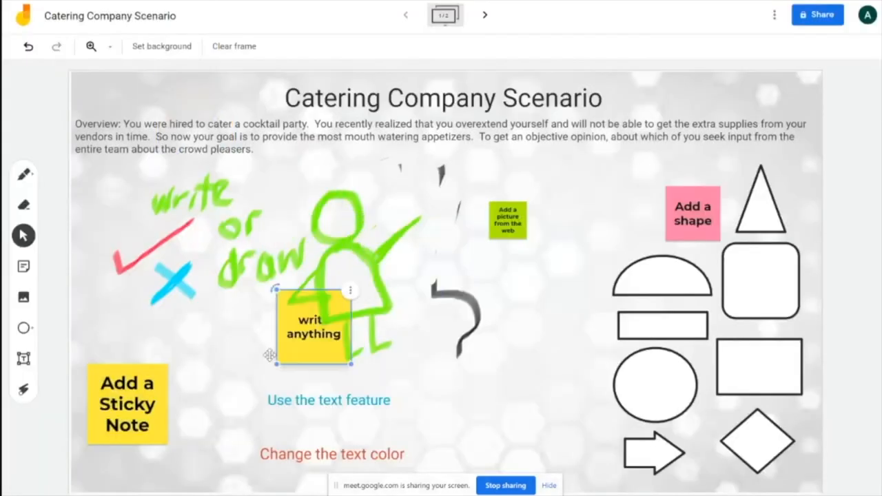
left_click_drag(315, 328, 664, 198)
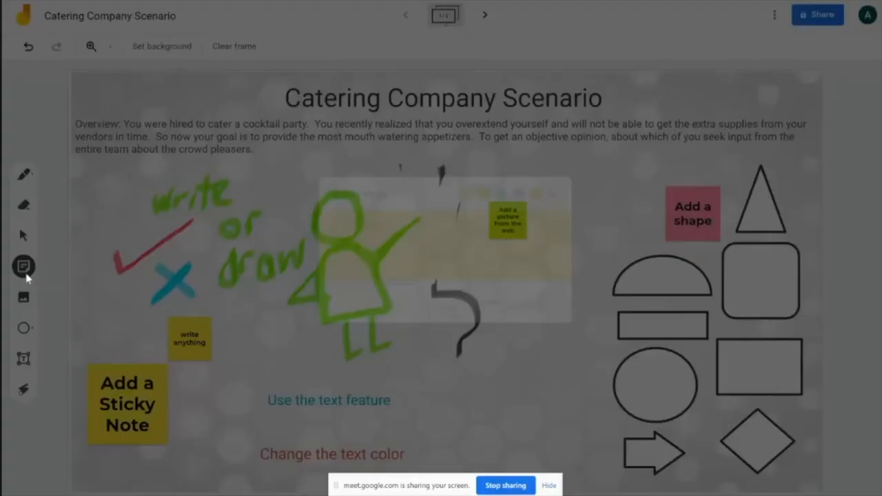
- Add a blue sticky note reading Test and resize it into a larger square
left_click(23, 266)
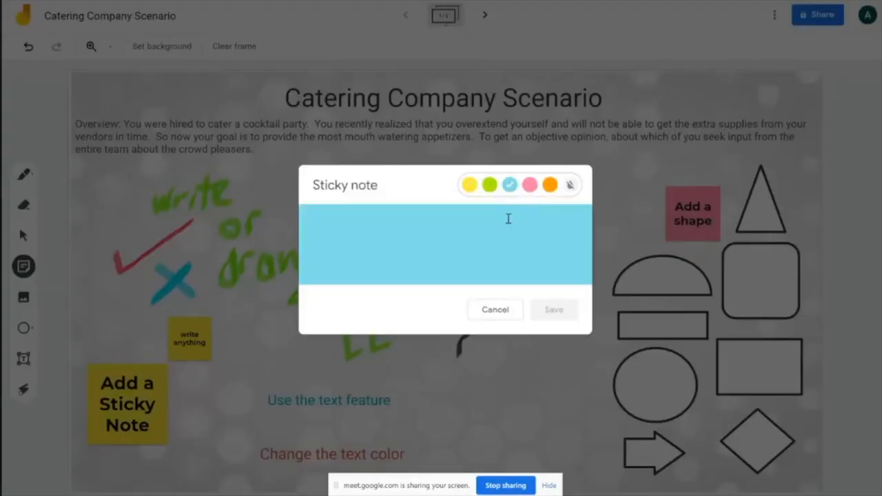
type("Tes")
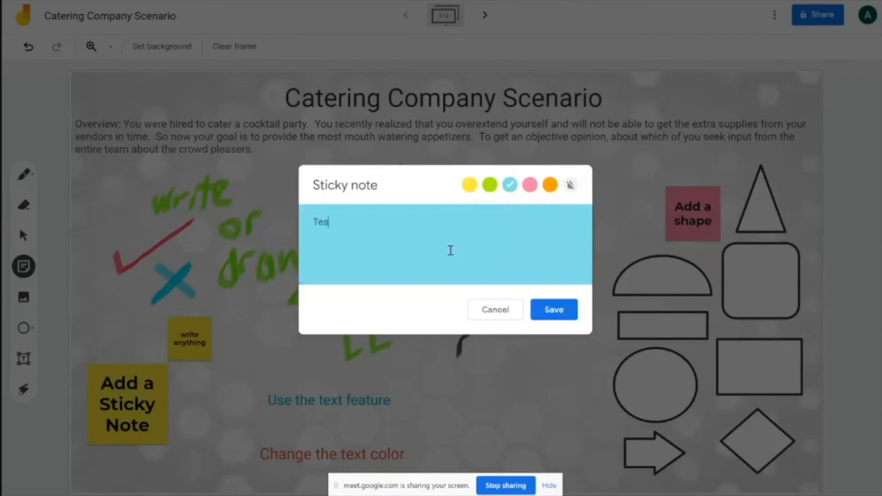
left_click(554, 309)
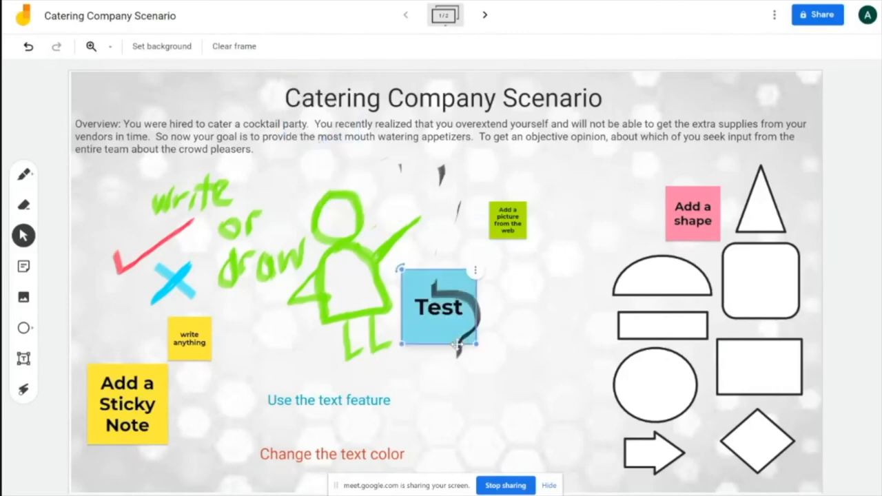
left_click_drag(480, 345, 574, 444)
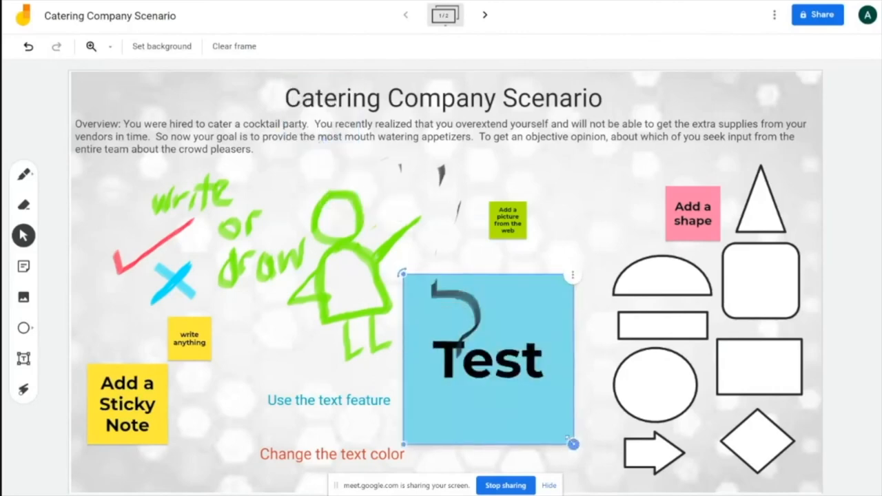
left_click_drag(573, 444, 536, 402)
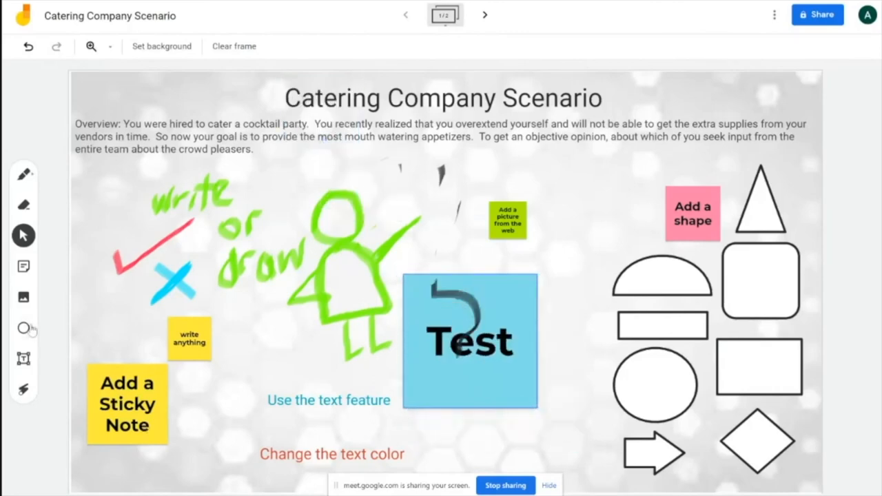
- Insert an appetizers photo from Google Image Search and move it toward the top right
left_click(23, 298)
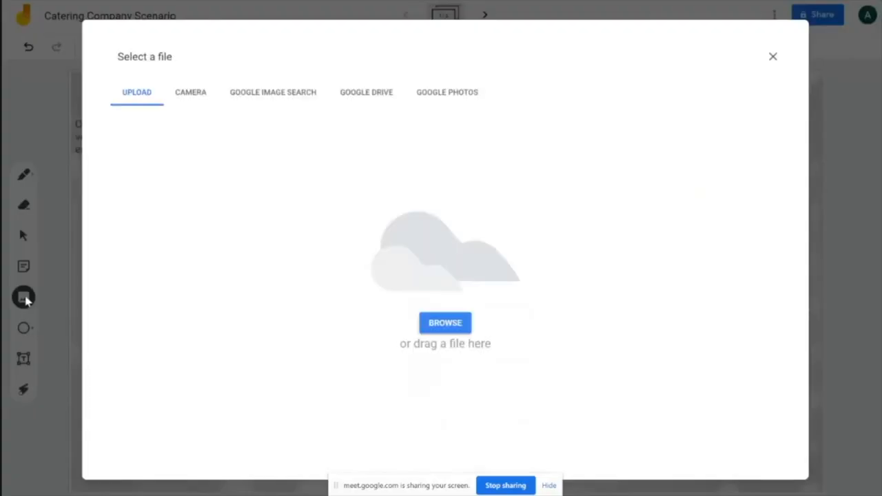
mouse_move(196, 102)
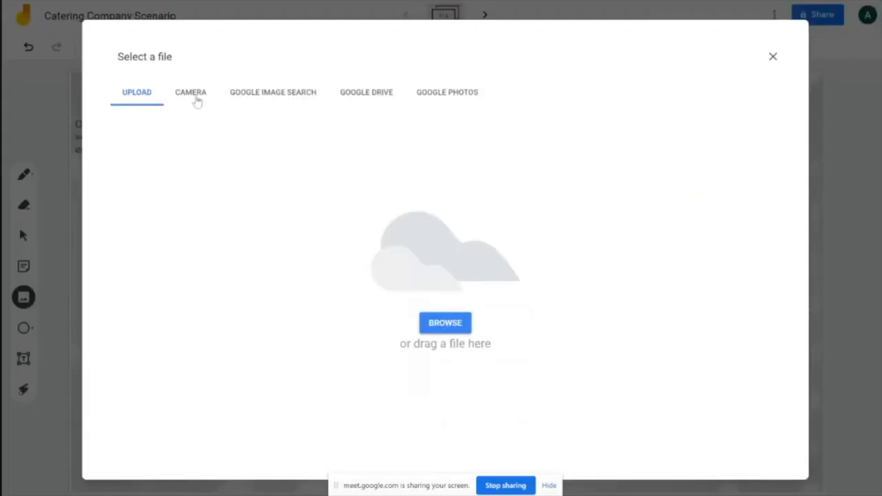
left_click(273, 91)
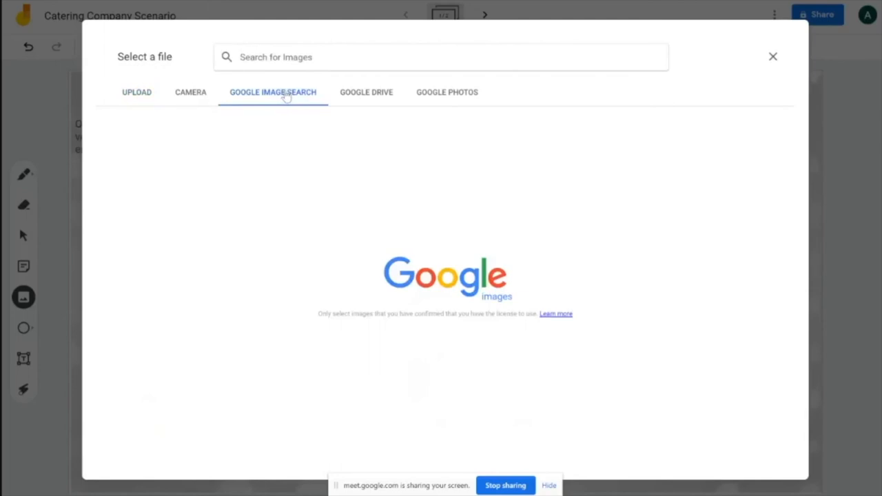
type("appetizer")
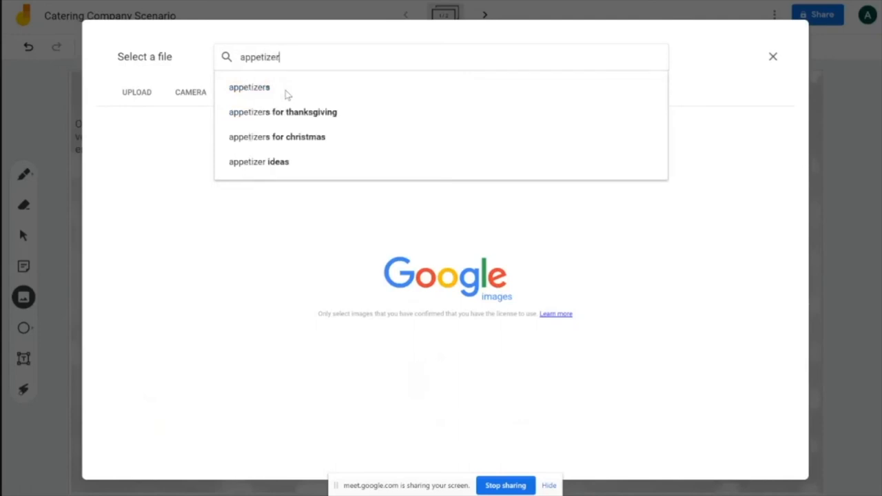
left_click(248, 87)
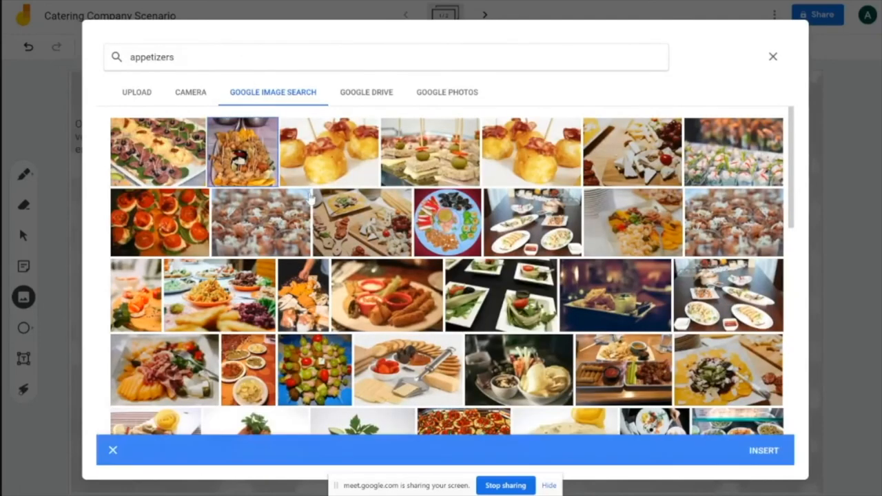
left_click(772, 56)
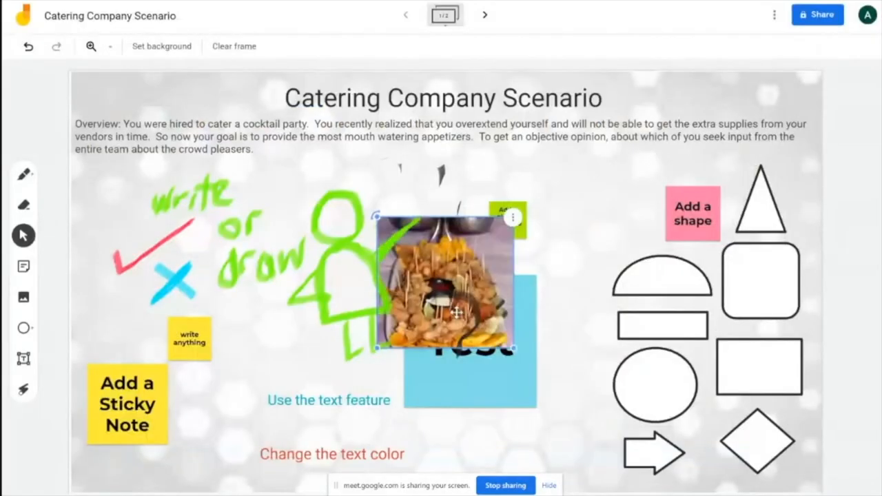
left_click_drag(444, 283, 600, 207)
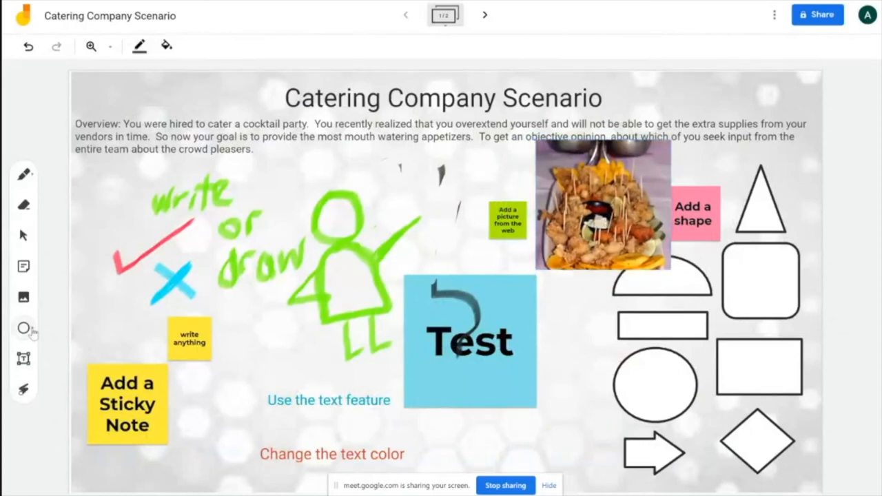
- Add an empty circle shape near the top of the frame
left_click(23, 328)
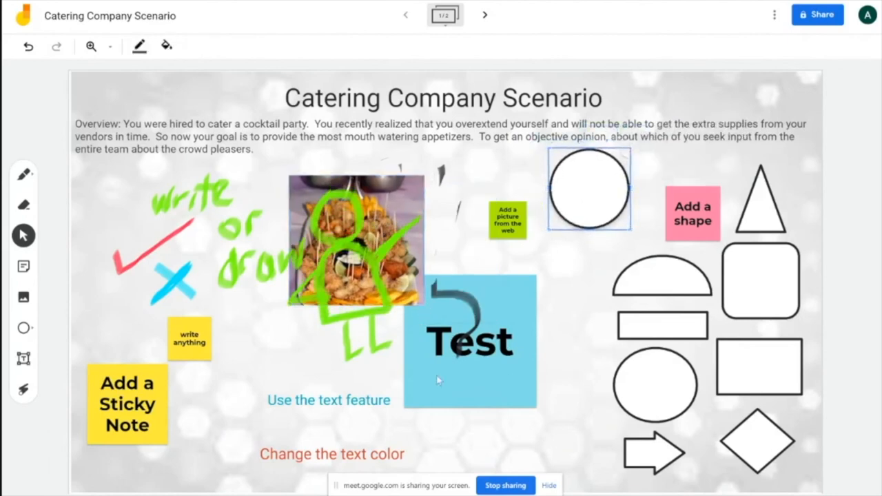
left_click(23, 358)
type("T")
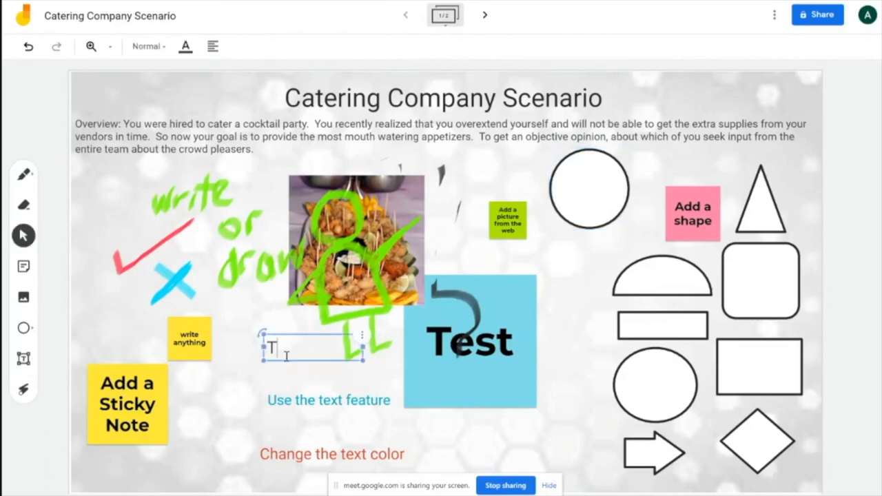
- Finish a plain text box reading Text to the left of the blue Test note
type("est")
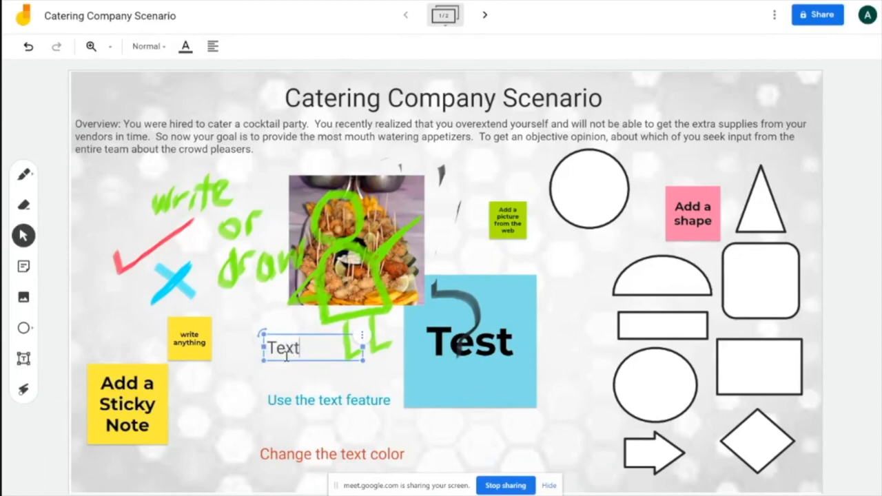
left_click(296, 413)
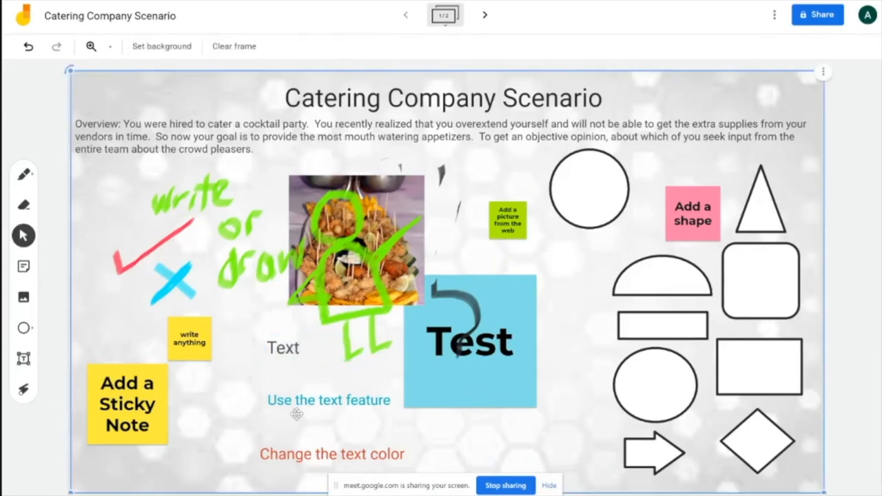
left_click(328, 400)
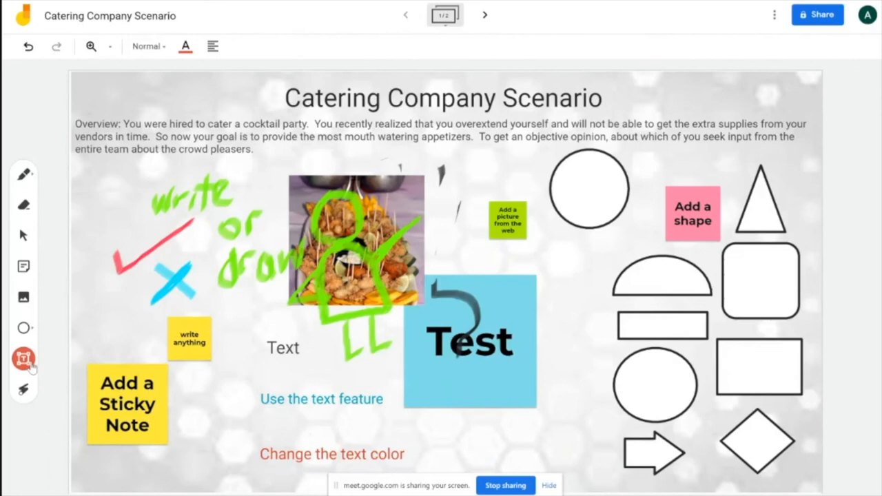
- Edit the Text box via its right-click menu and begin another text box beneath it
right_click(31, 361)
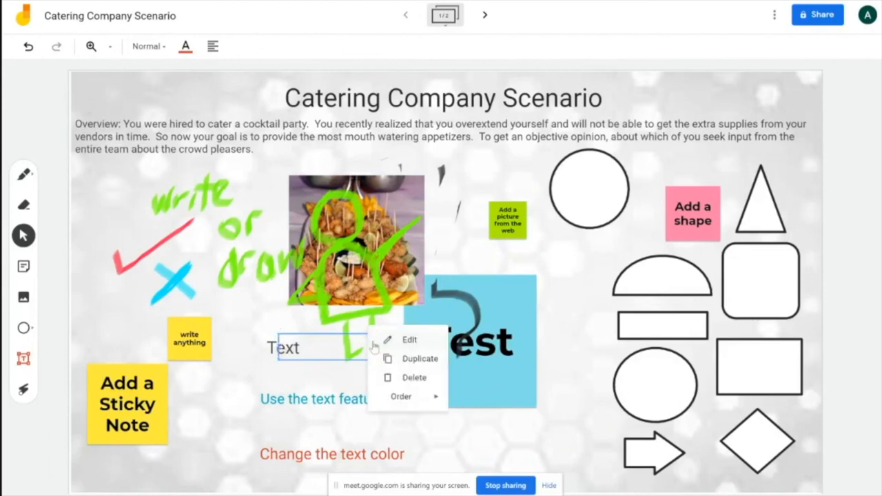
left_click(320, 347)
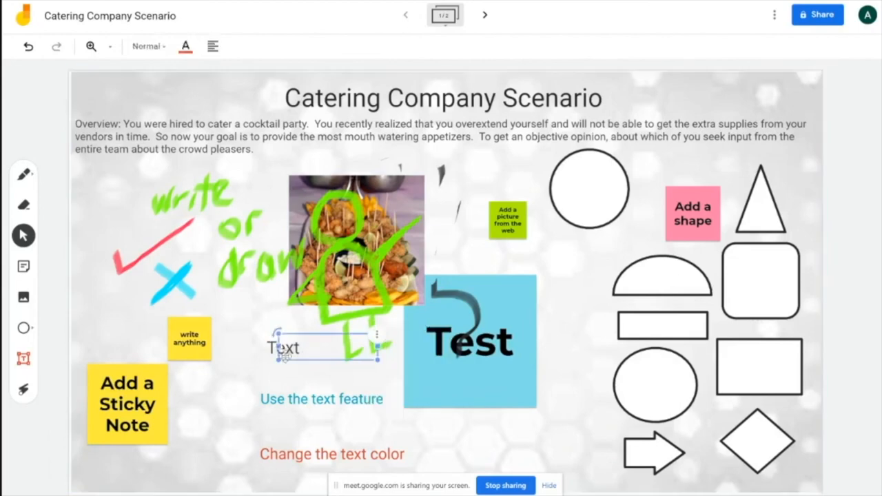
left_click(185, 47)
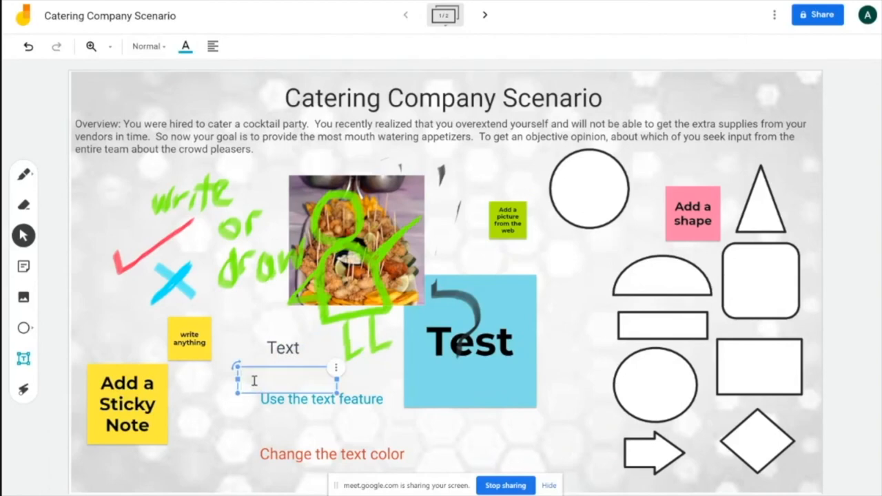
type("Tez")
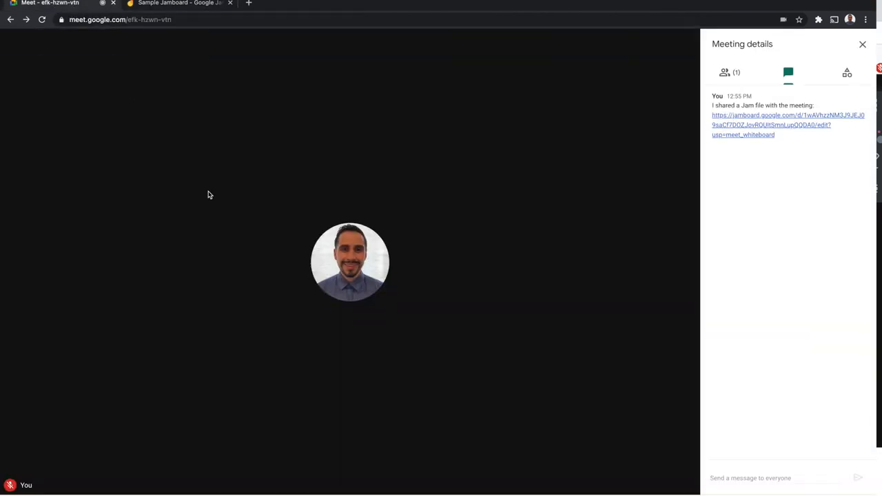
mouse_move(48, 3)
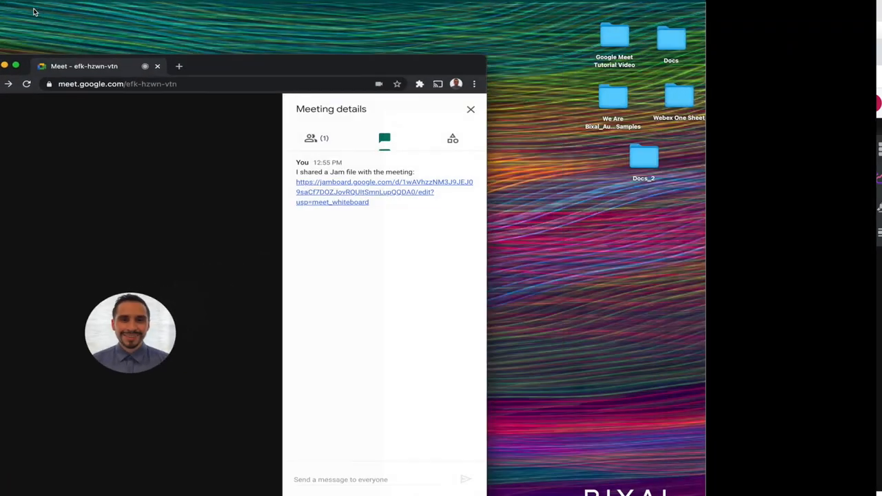
- Place the Jamboard window beside the call, briefly unmute the microphone, then mute it again
left_click(384, 187)
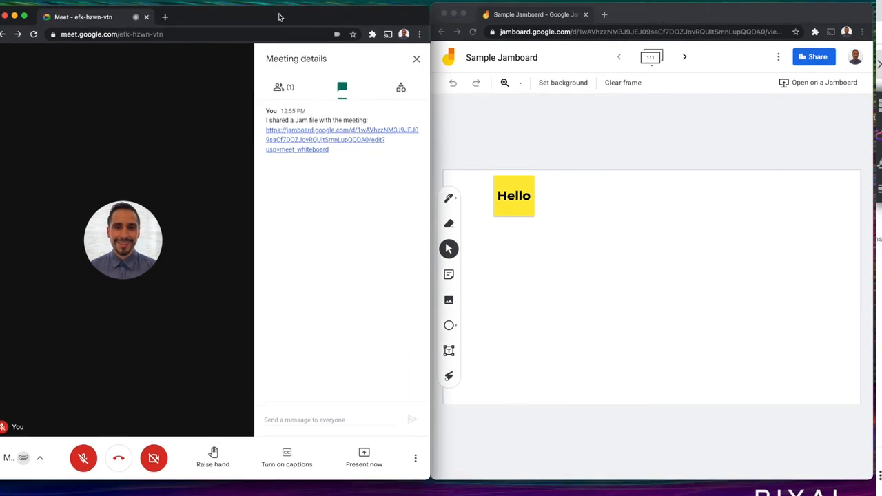
mouse_move(198, 489)
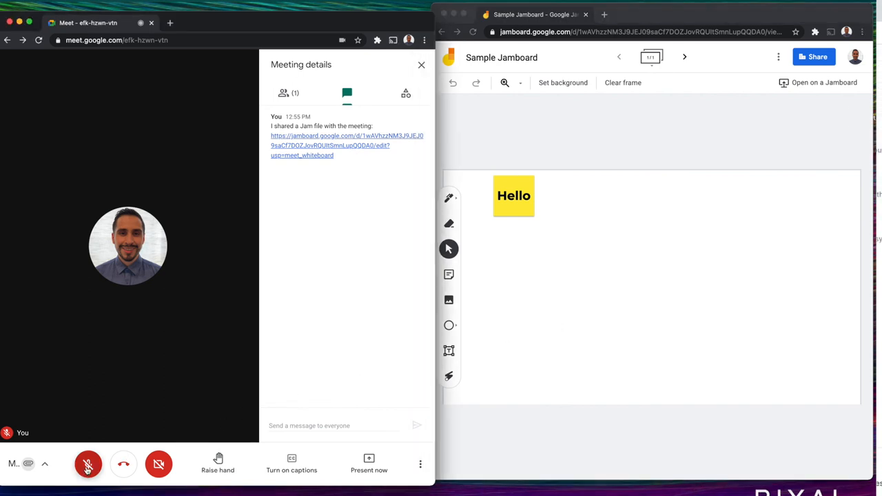
left_click(88, 464)
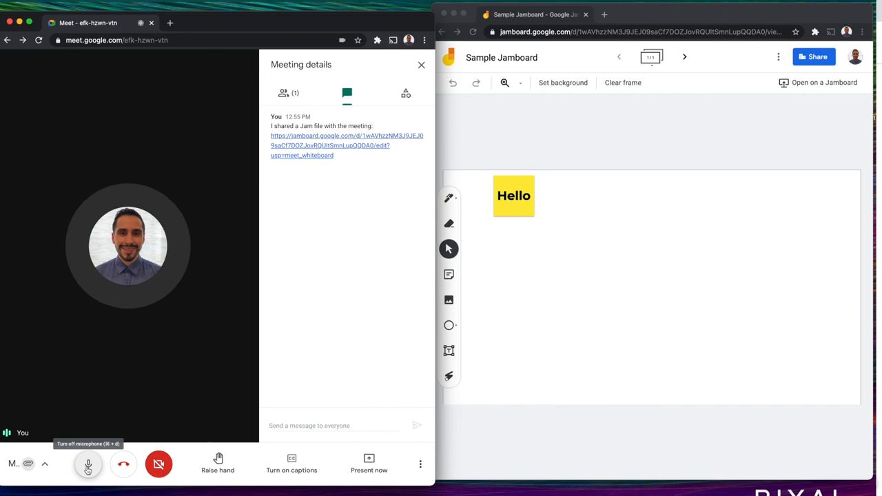
left_click(89, 463)
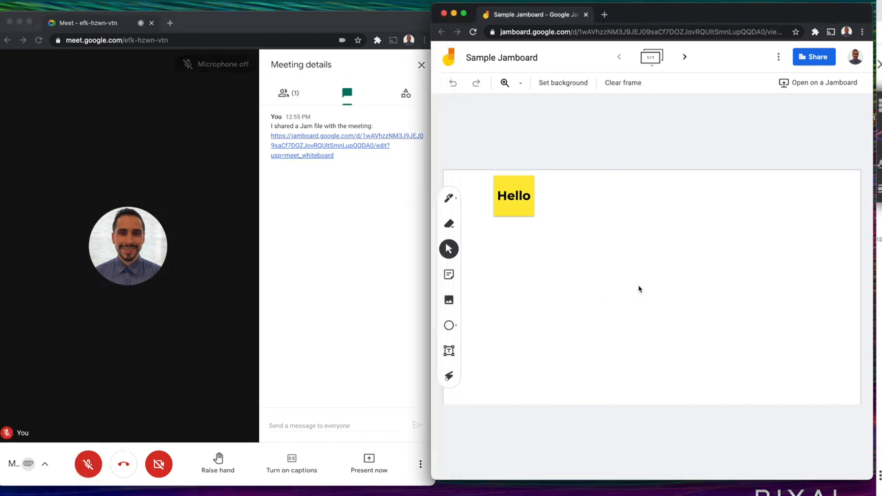